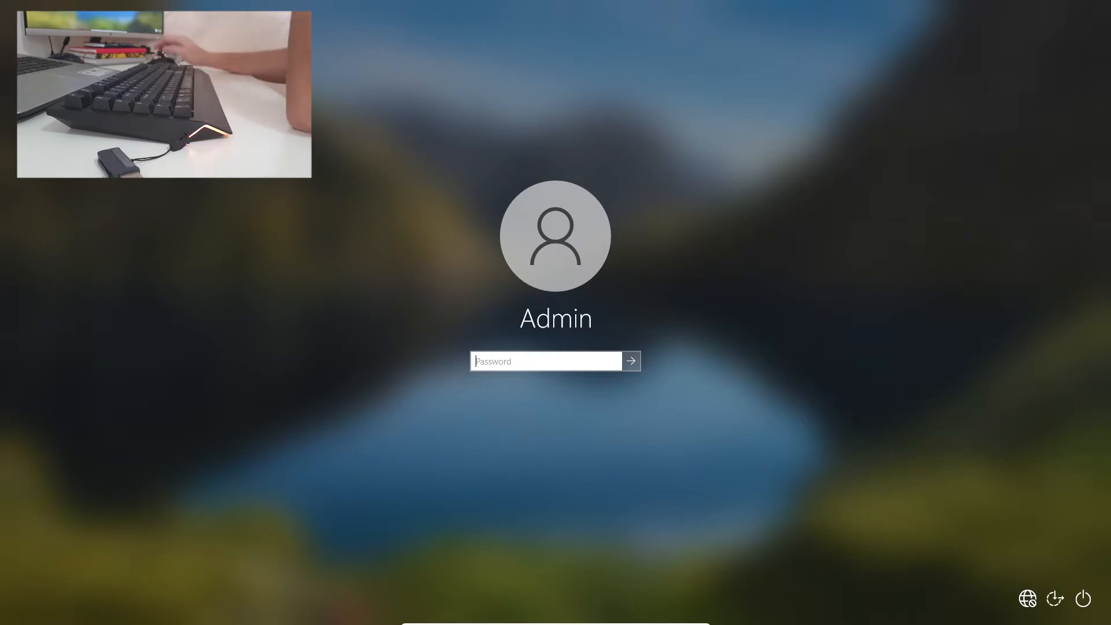
{"action": "mouse_move", "coordinate": [632, 286]}
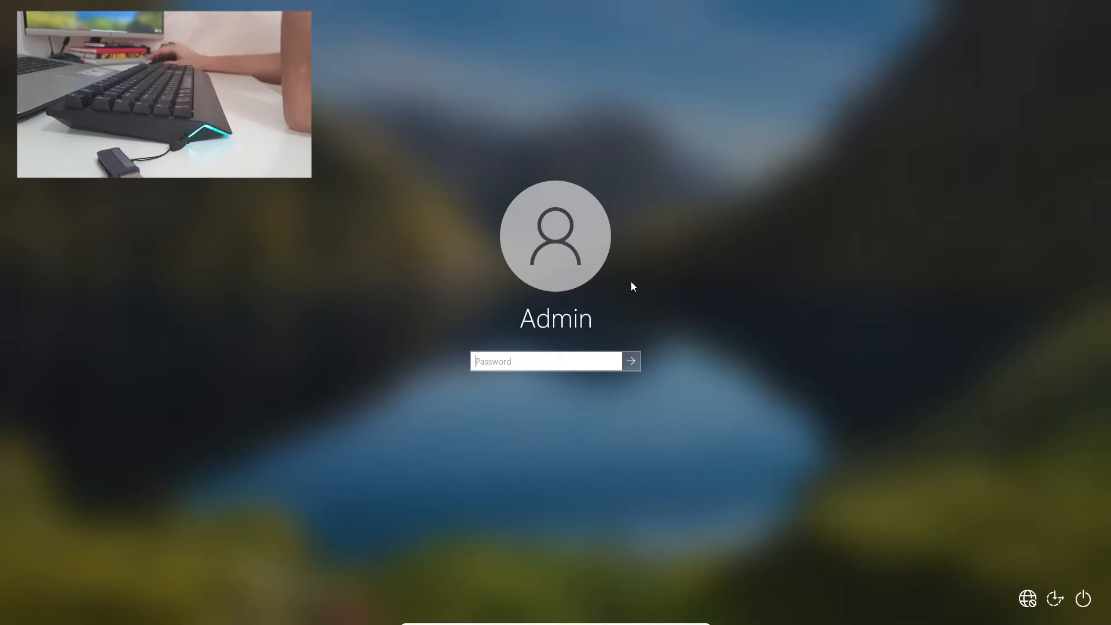
{"action": "mouse_move", "coordinate": [940, 463]}
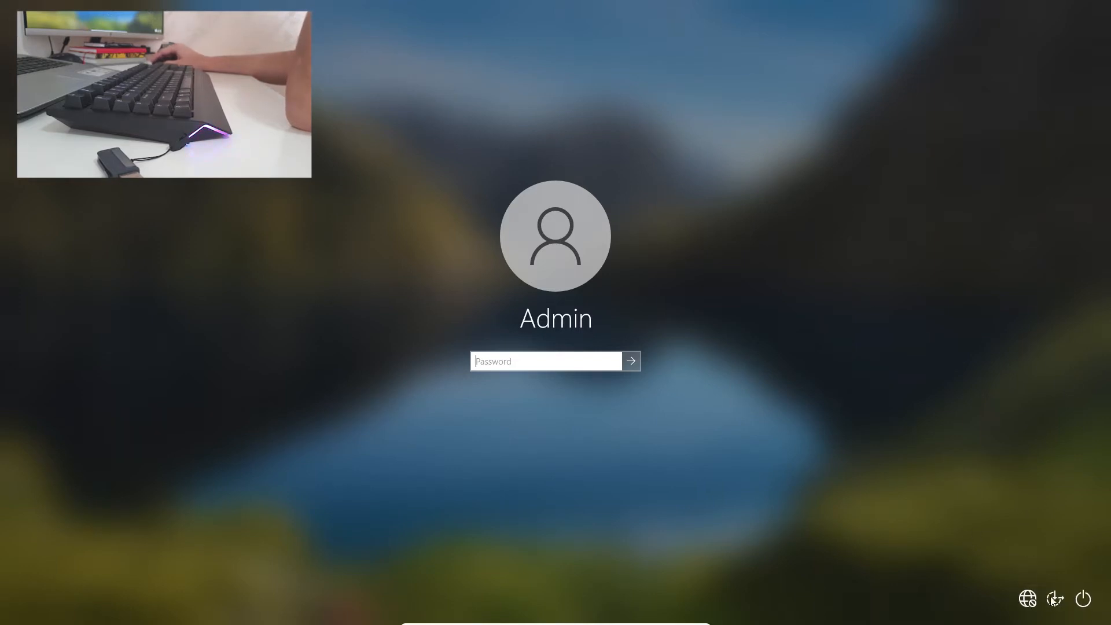
{"action": "mouse_move", "coordinate": [1056, 598]}
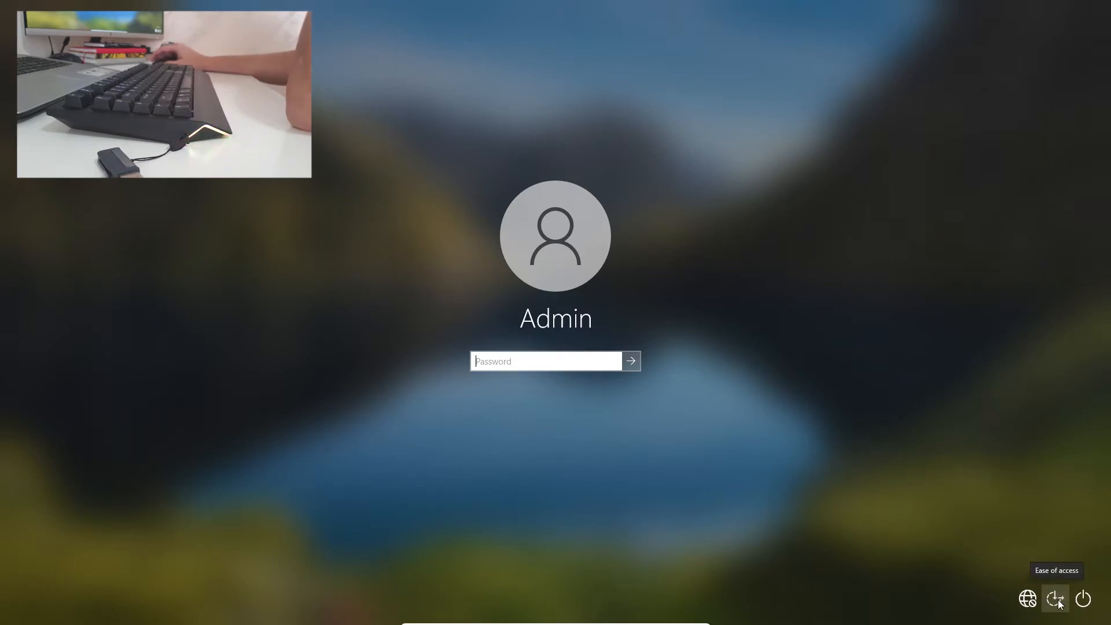
Restart the computer from the login screen's Power menu so it boots into Windows Setup.
{"action": "left_click", "coordinate": [1055, 598]}
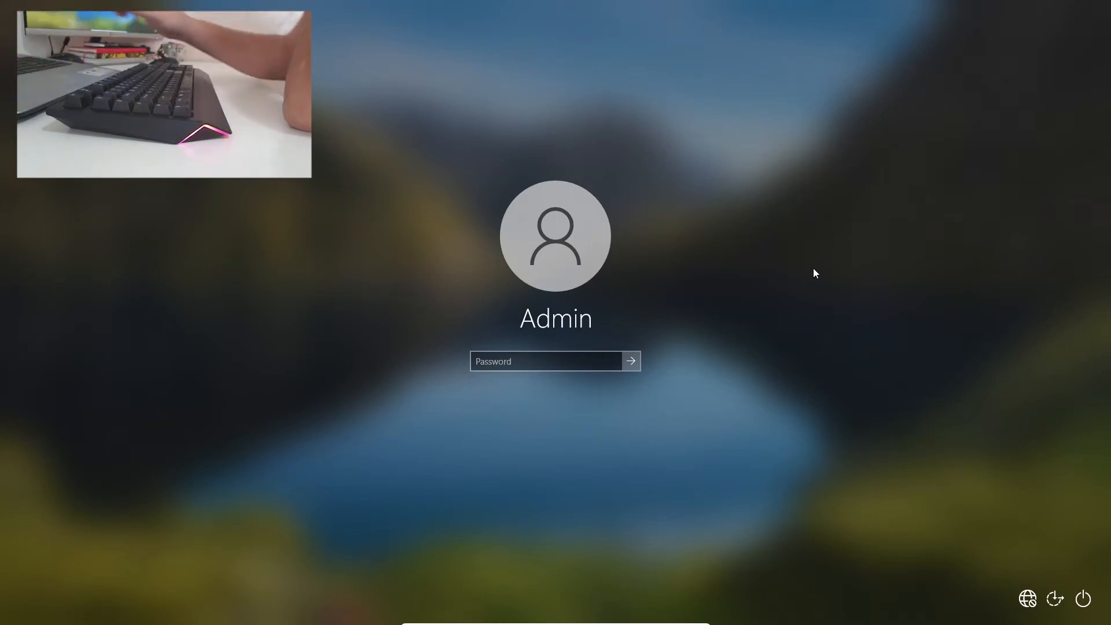
{"action": "mouse_move", "coordinate": [1046, 514]}
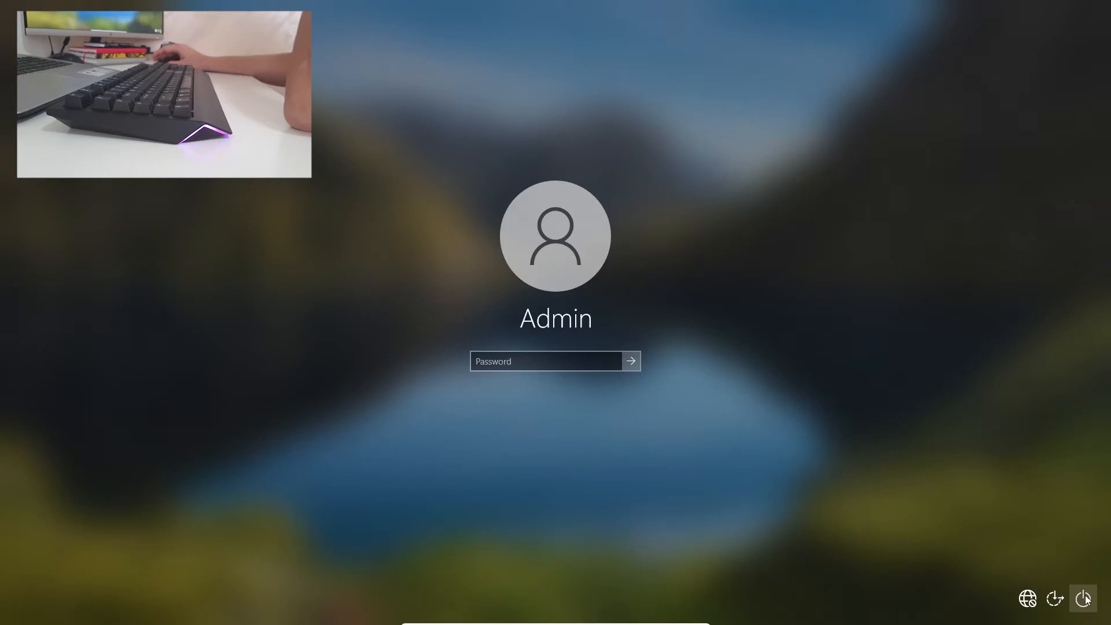
{"action": "mouse_move", "coordinate": [1084, 598]}
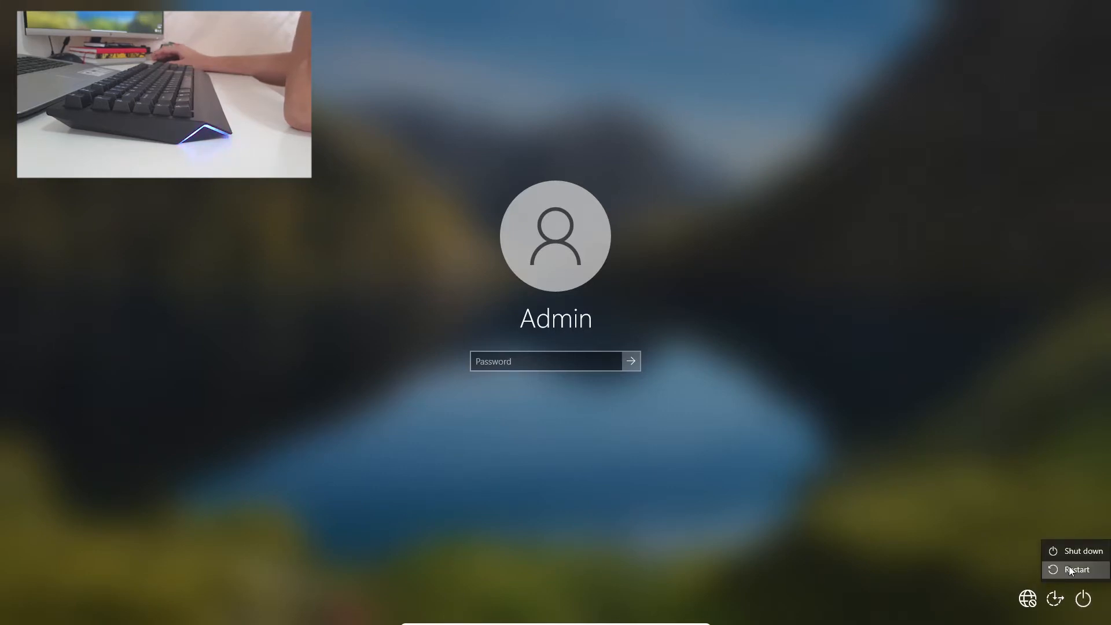
{"action": "left_click", "coordinate": [1077, 570]}
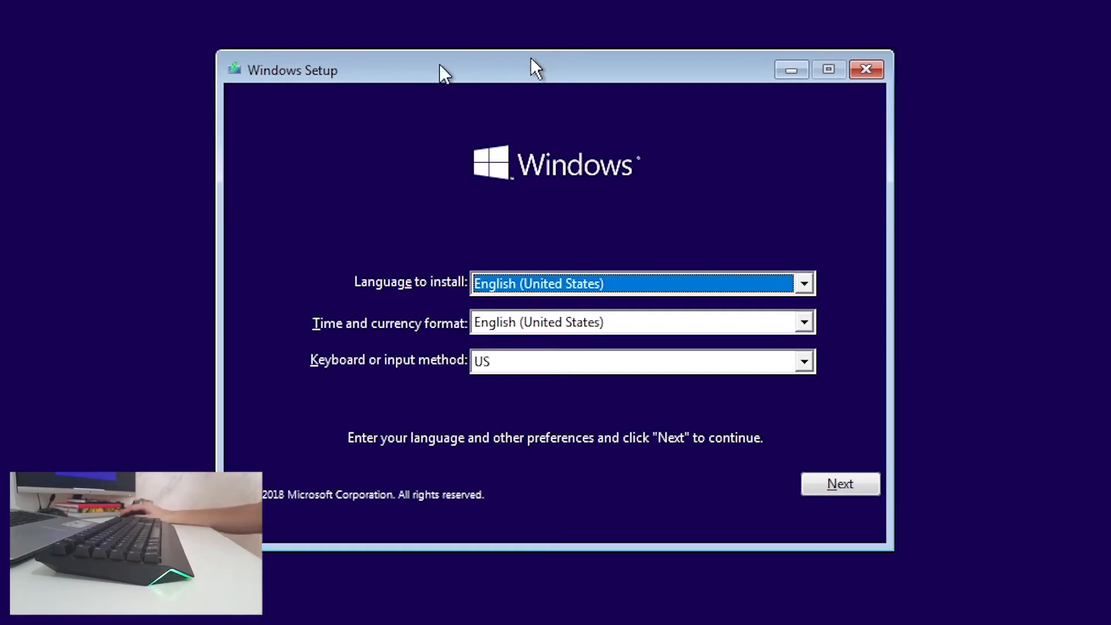
{"action": "mouse_move", "coordinate": [740, 489]}
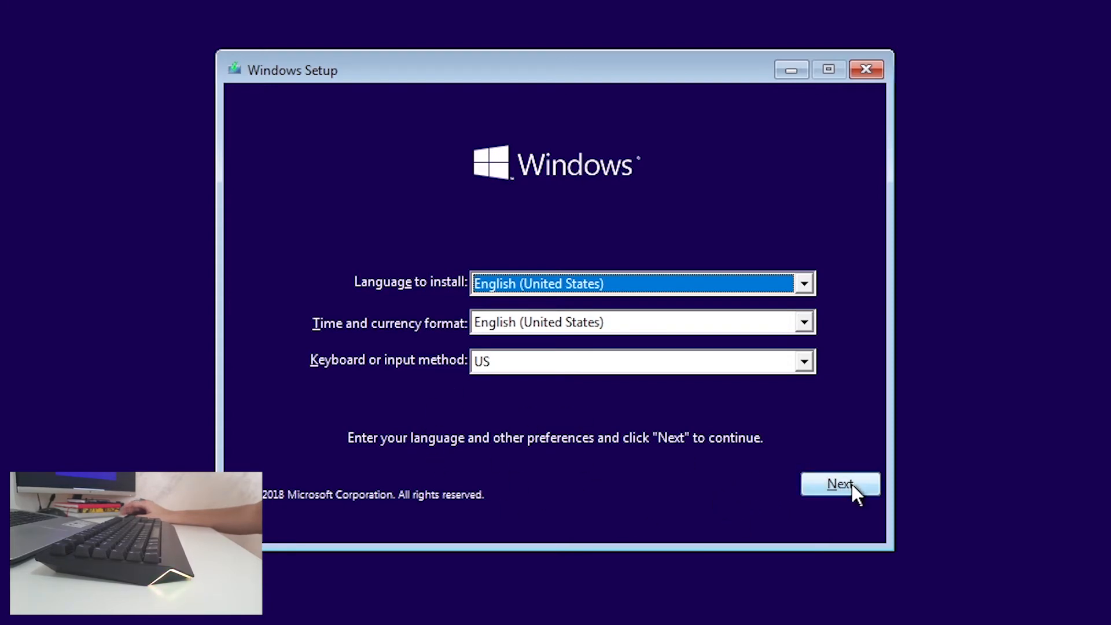
Keep English (United States) language settings and continue toward the recovery tools.
{"action": "left_click", "coordinate": [841, 484]}
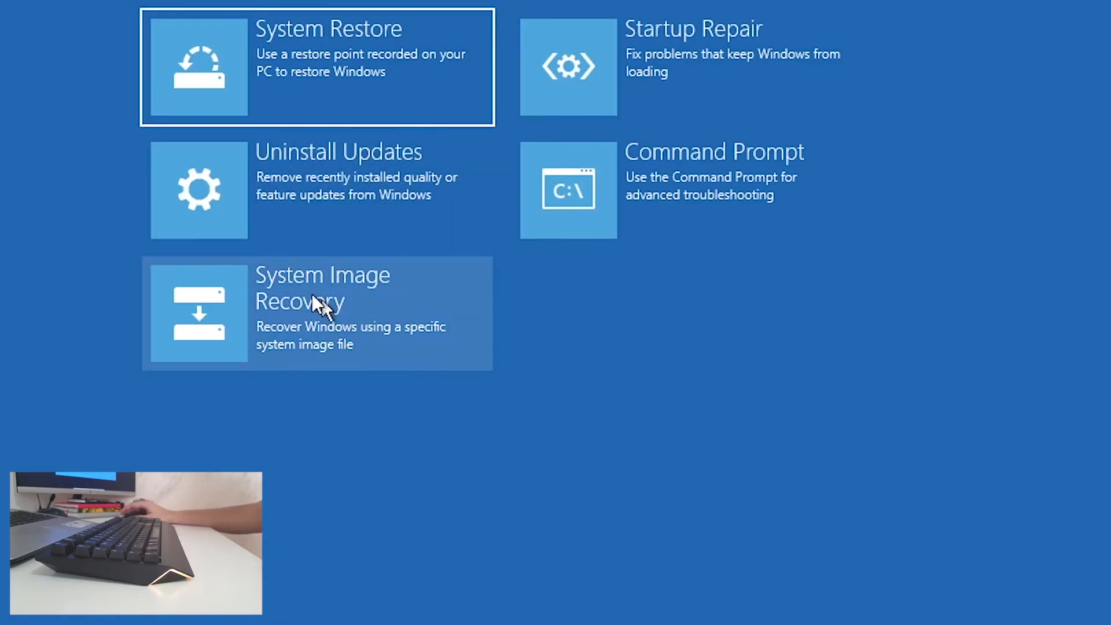
{"action": "mouse_move", "coordinate": [354, 333]}
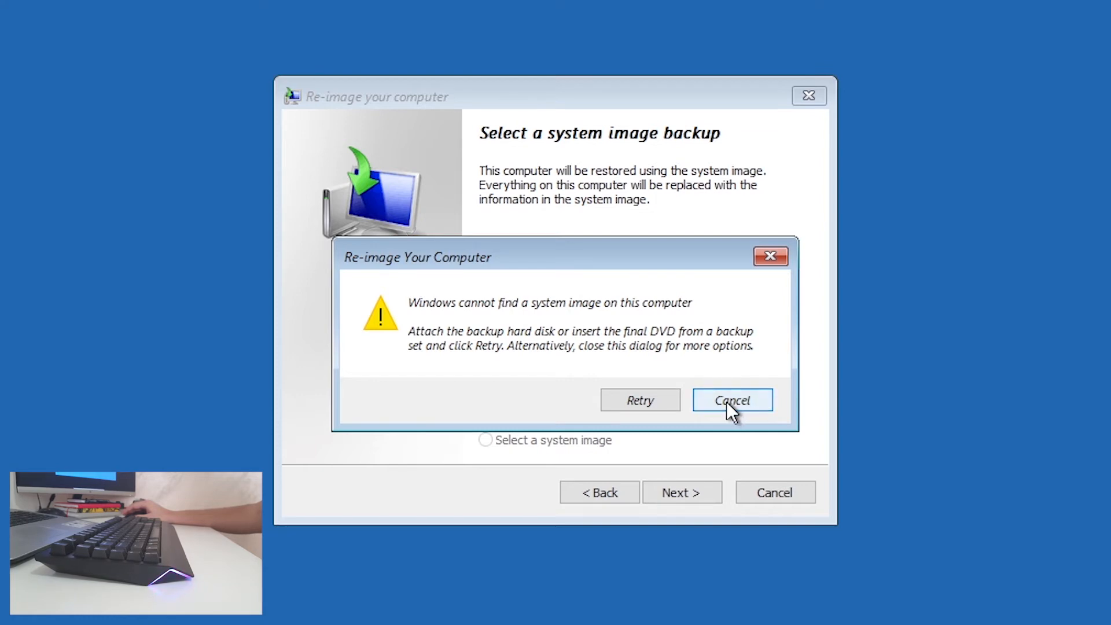
Dismiss the missing-image warning and use Advanced > Install a driver to reach a file browser at This PC.
{"action": "left_click", "coordinate": [732, 399]}
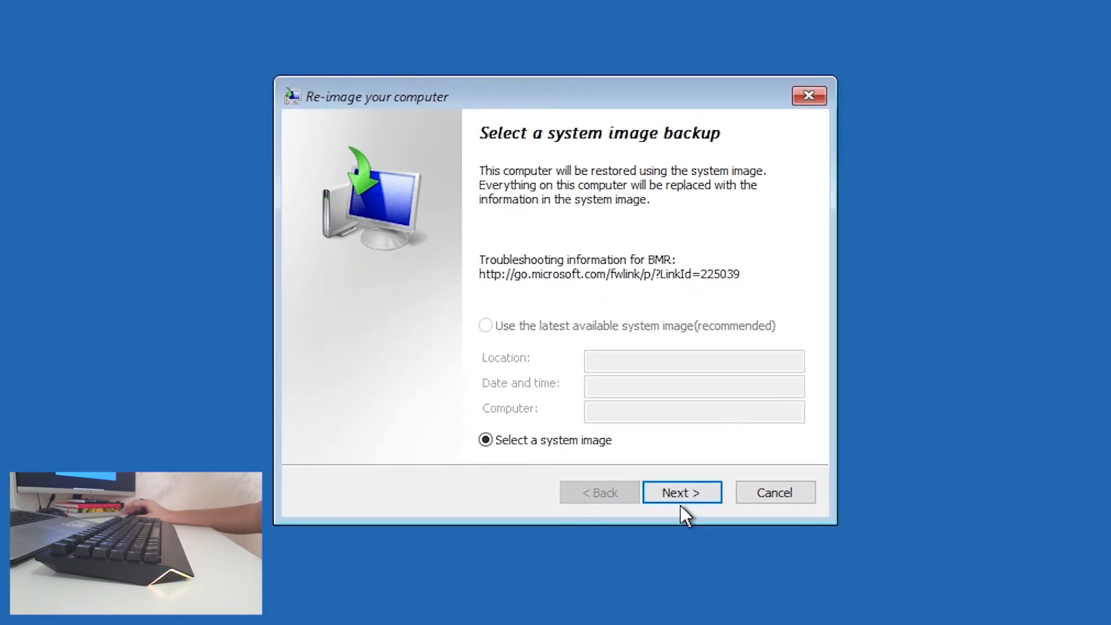
{"action": "left_click", "coordinate": [681, 493]}
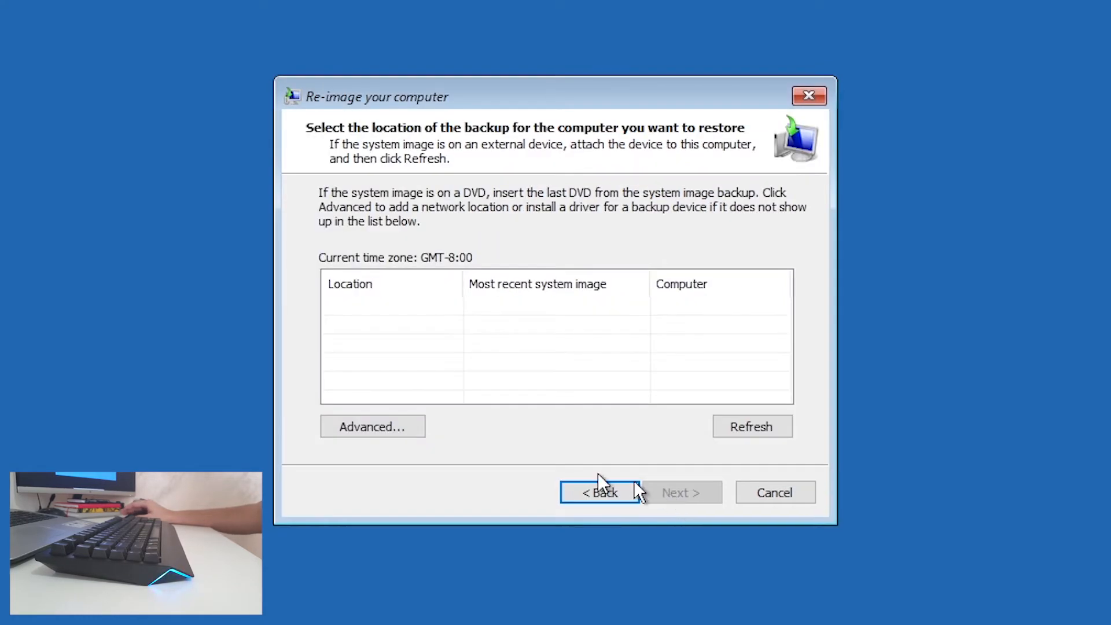
{"action": "left_click", "coordinate": [372, 426]}
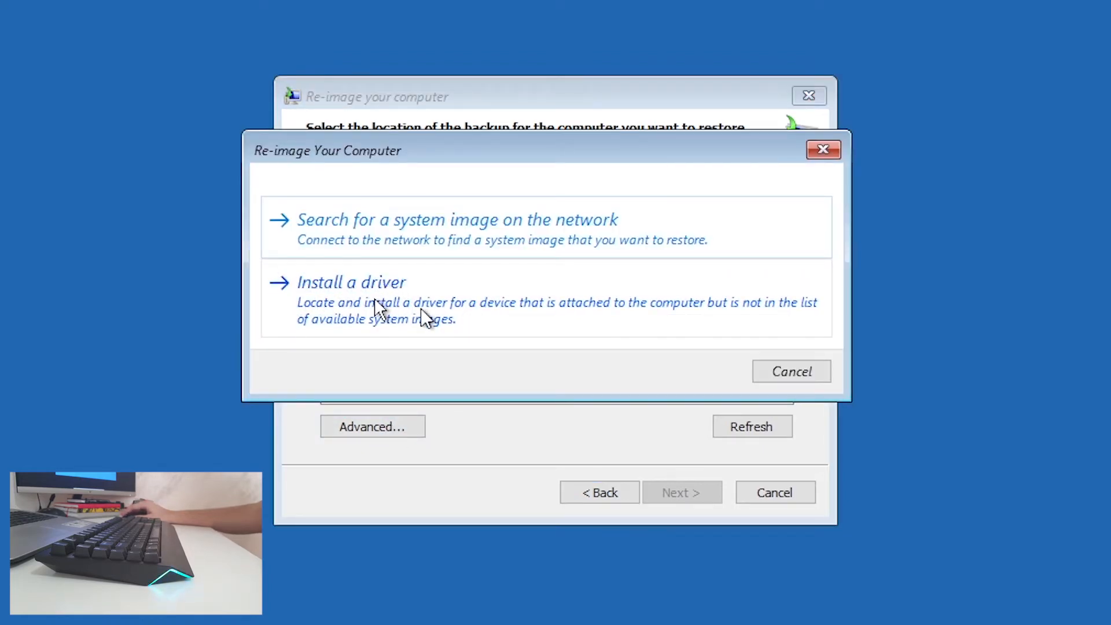
{"action": "left_click", "coordinate": [351, 282]}
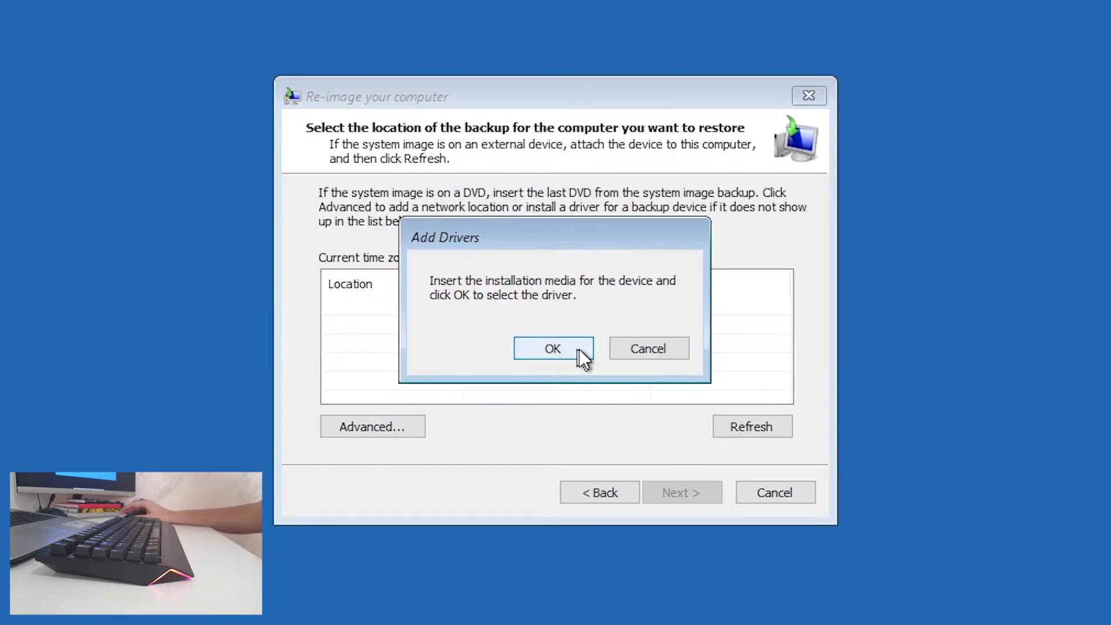
{"action": "left_click", "coordinate": [554, 348]}
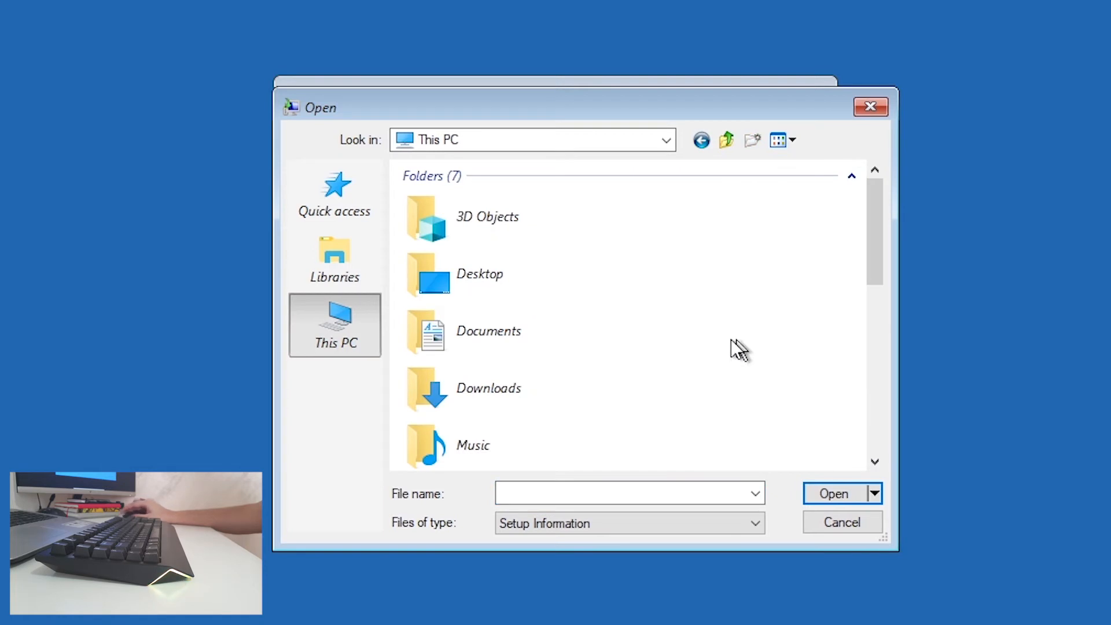
Browse into Local Disk (D:) > Windows > System32 in the file browser.
{"action": "scroll", "scroll_direction": "down", "scroll_amount": 3}
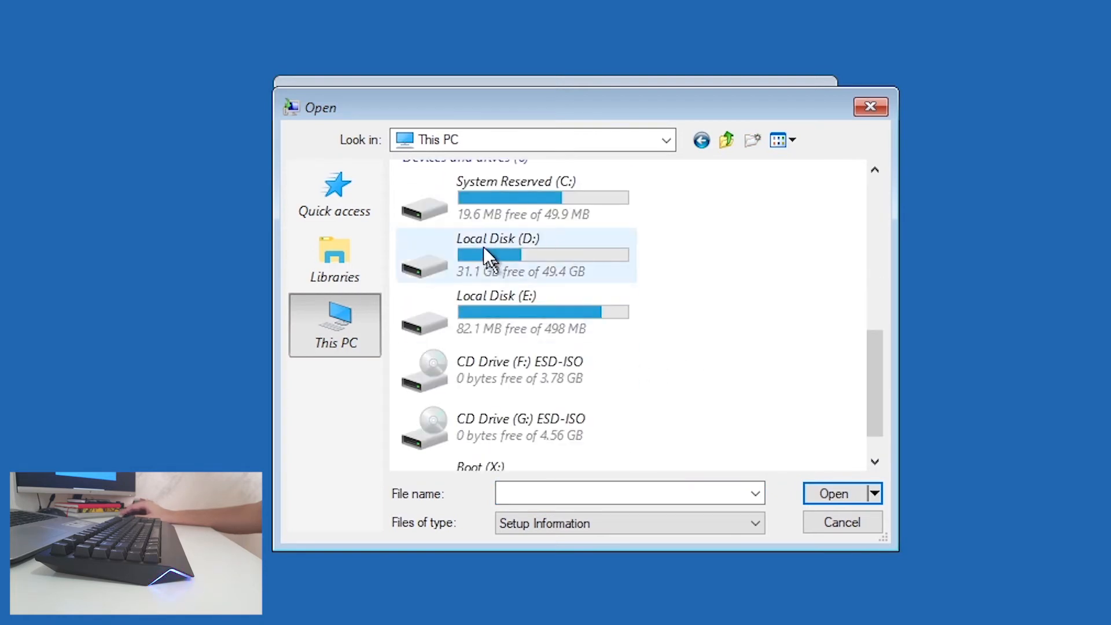
{"action": "mouse_move", "coordinate": [617, 276]}
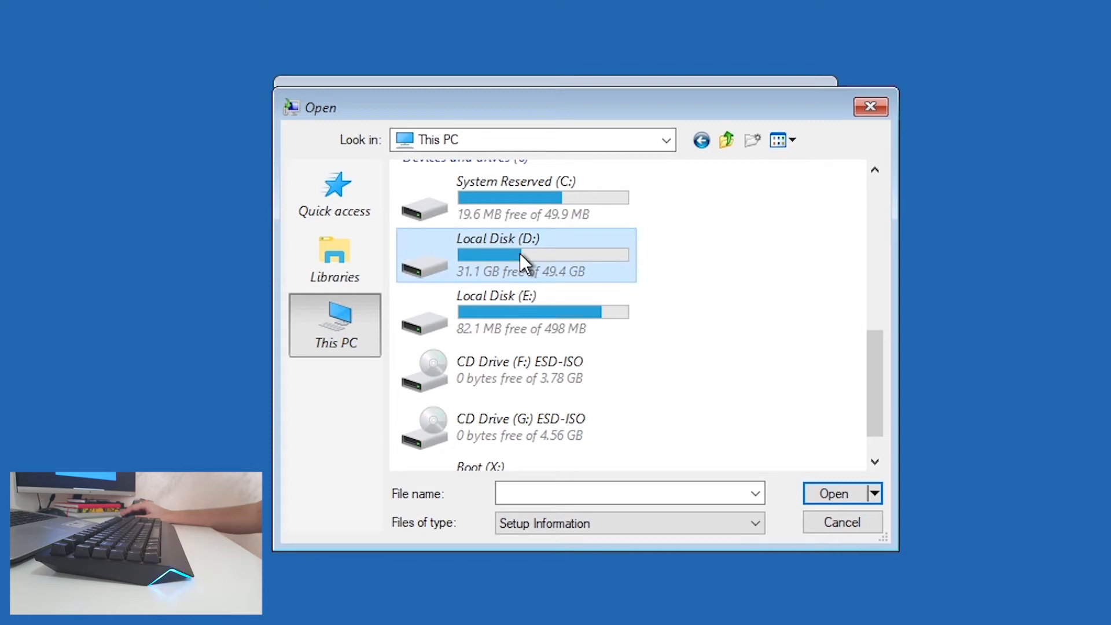
{"action": "double_click", "coordinate": [498, 255]}
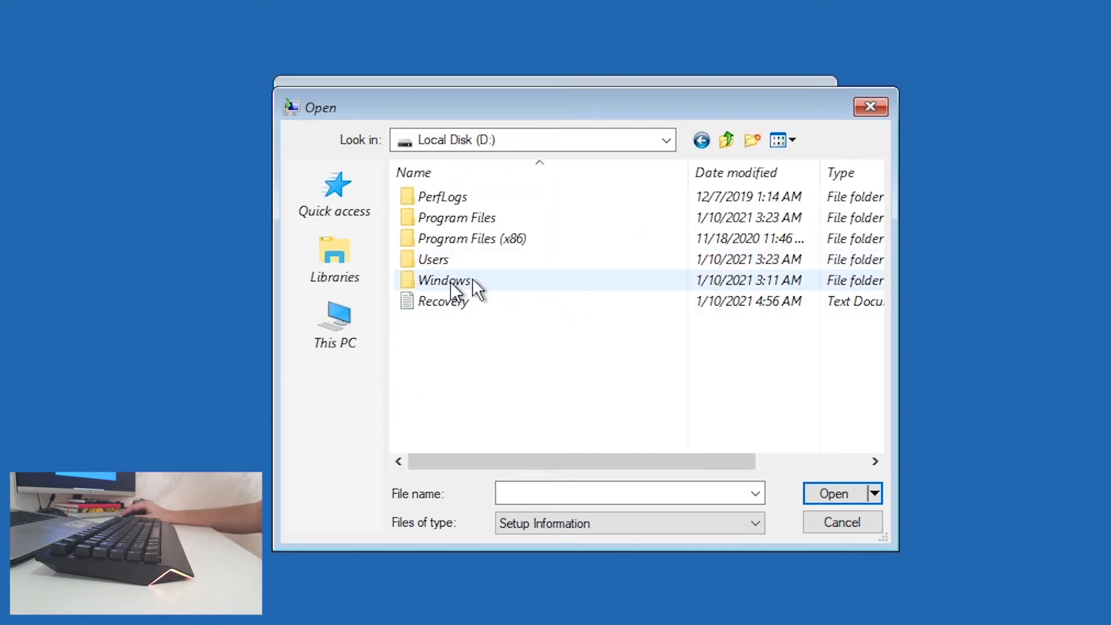
{"action": "double_click", "coordinate": [445, 280]}
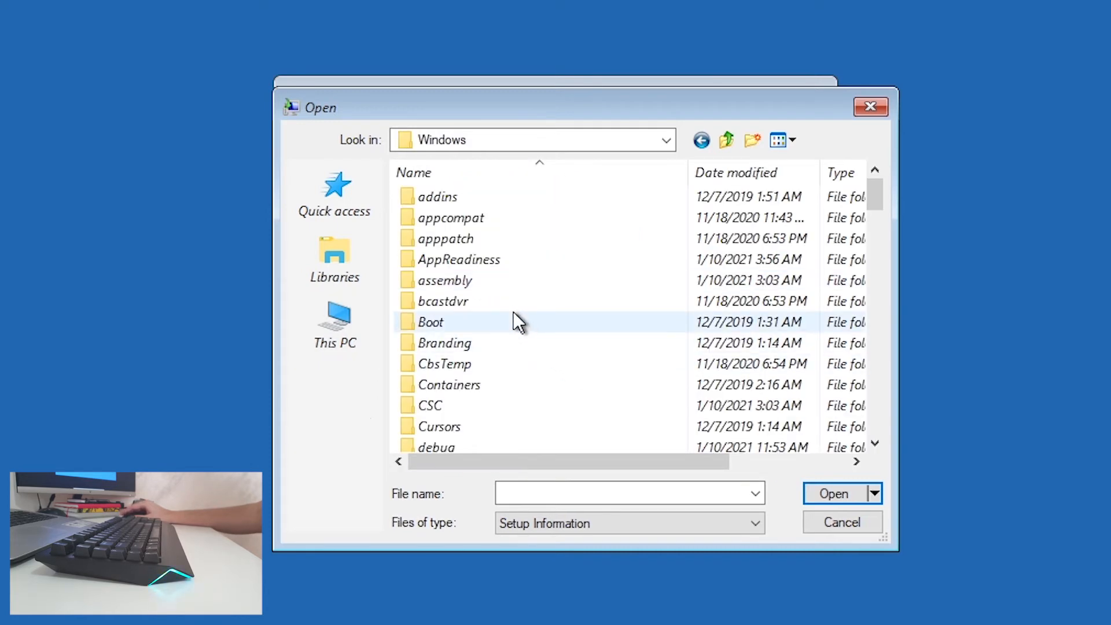
{"action": "scroll", "scroll_direction": "down", "scroll_amount": 3}
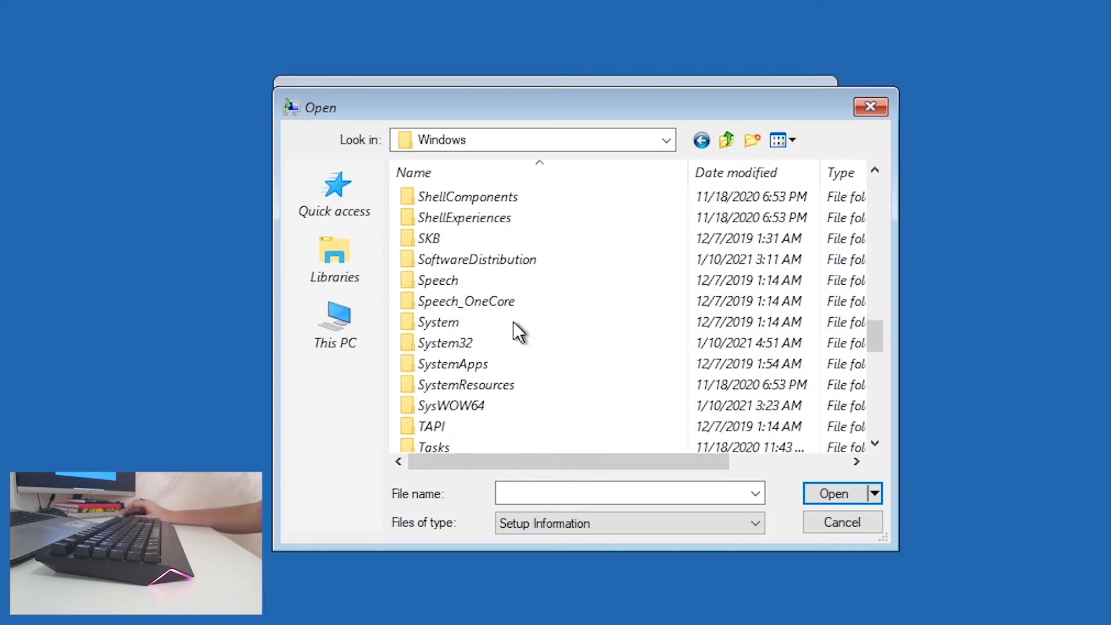
{"action": "left_click", "coordinate": [445, 343]}
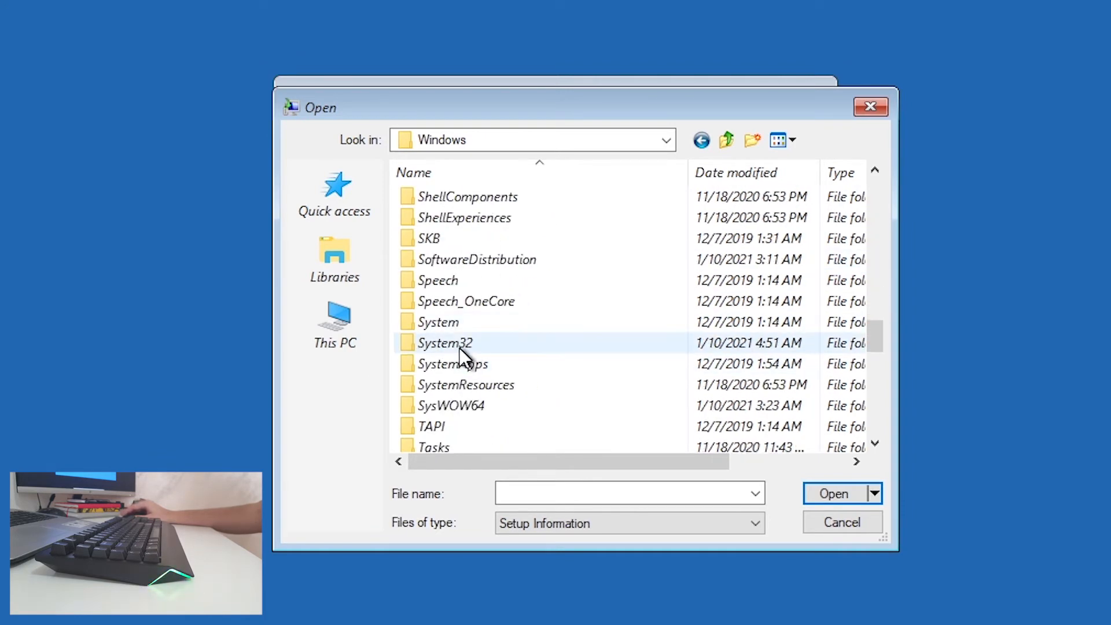
{"action": "double_click", "coordinate": [445, 343]}
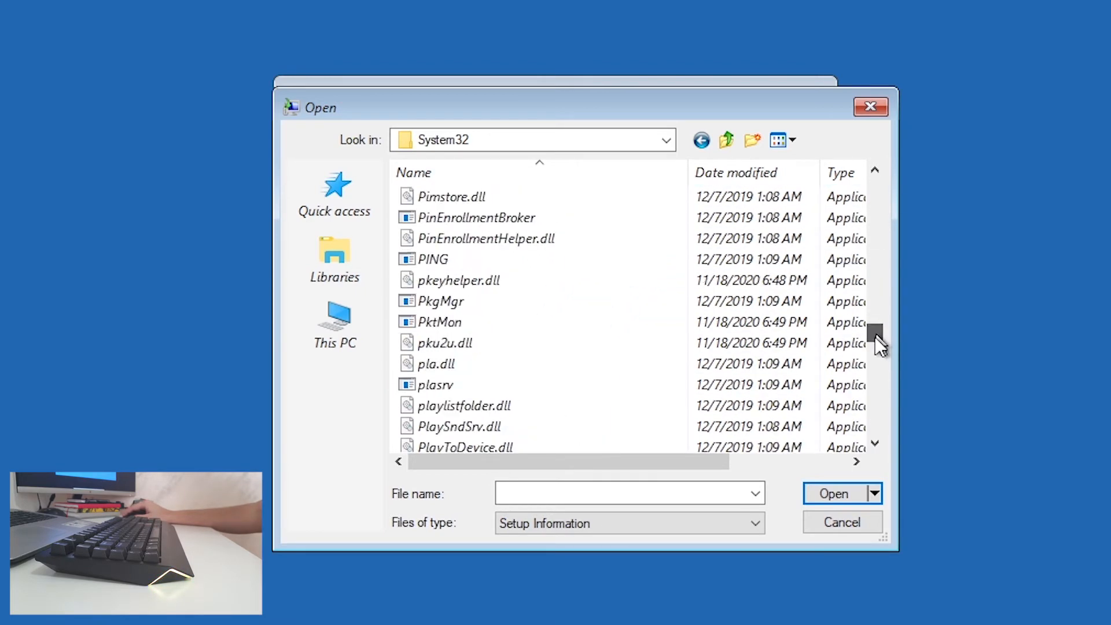
Locate the Utilman file in System32 and rename it via its right-click actions.
{"action": "type", "text": "ubpm"}
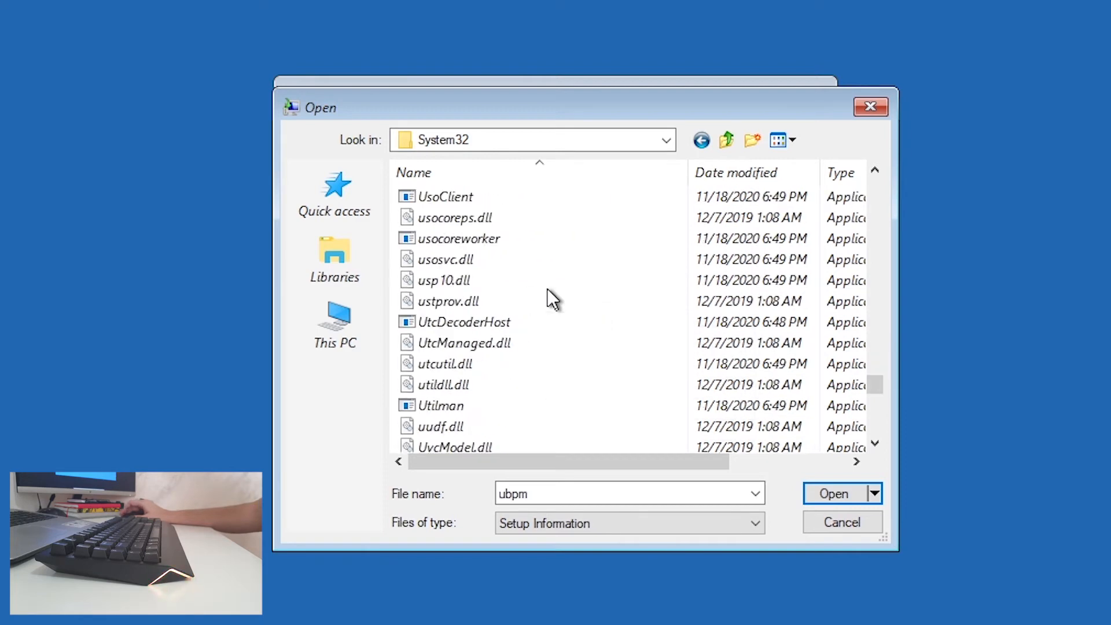
{"action": "left_click", "coordinate": [440, 405]}
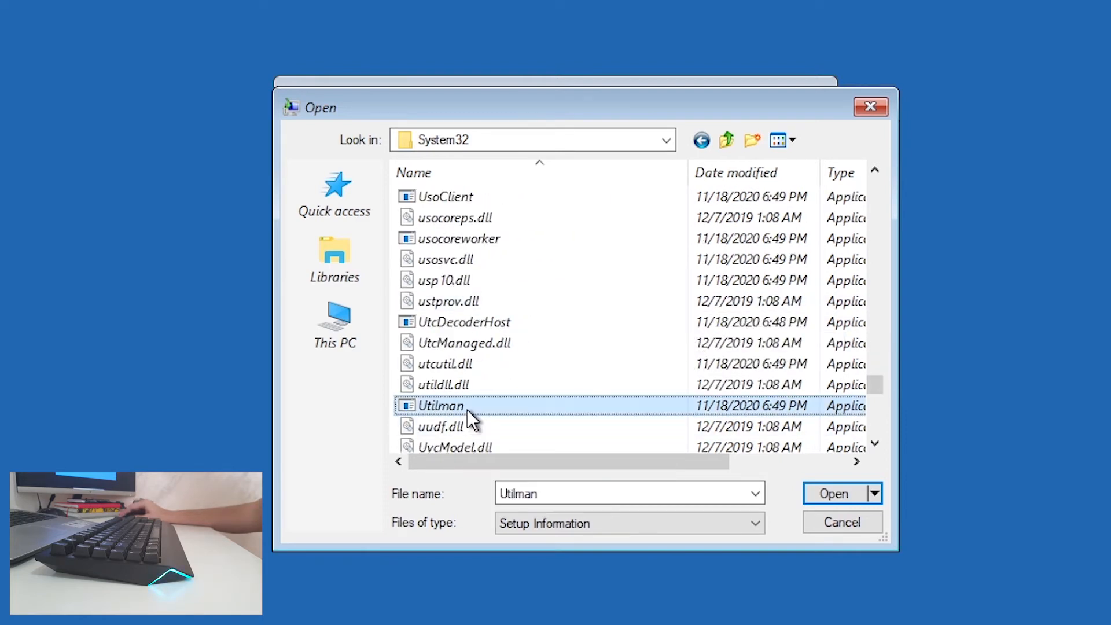
{"action": "right_click", "coordinate": [440, 405]}
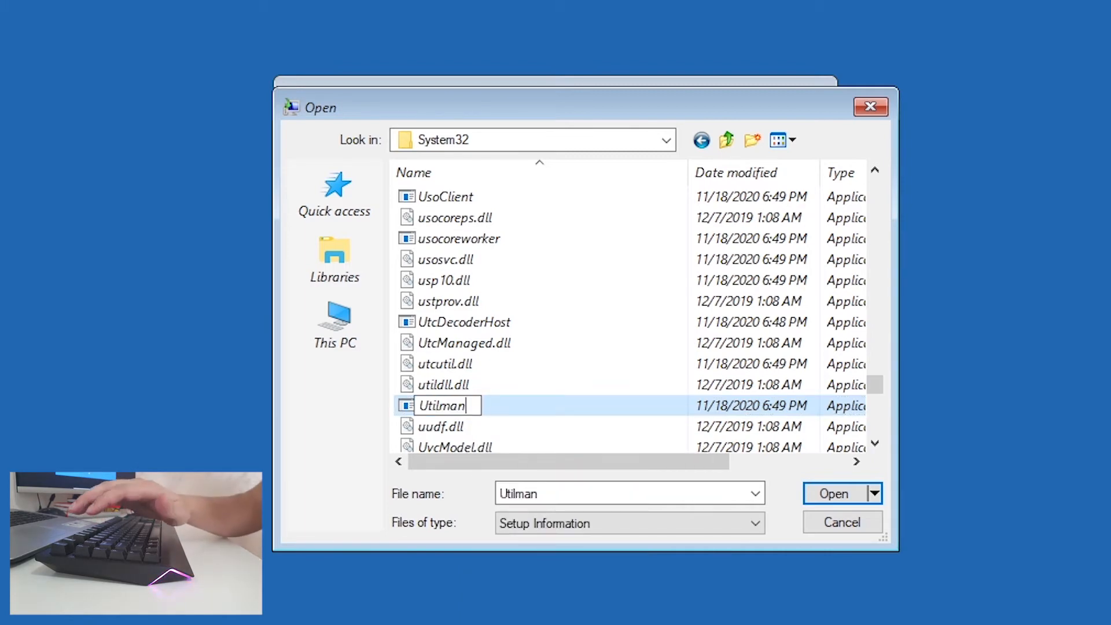
{"action": "type", "text": "1"}
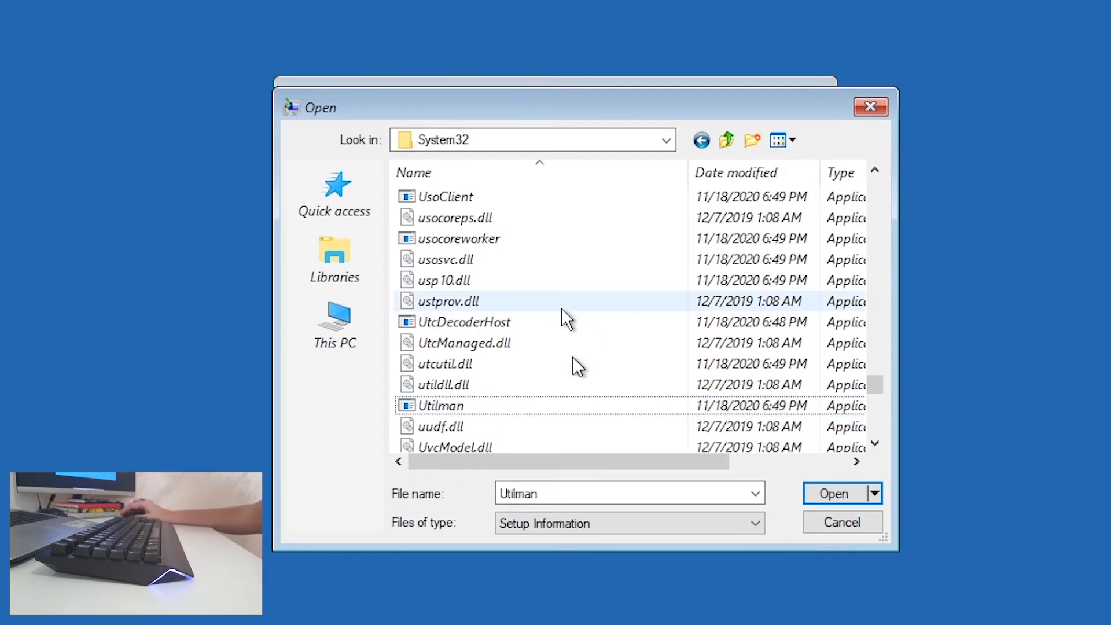
Rename the cmd program file in System32 to take Utilman's name.
{"action": "left_click", "coordinate": [446, 363]}
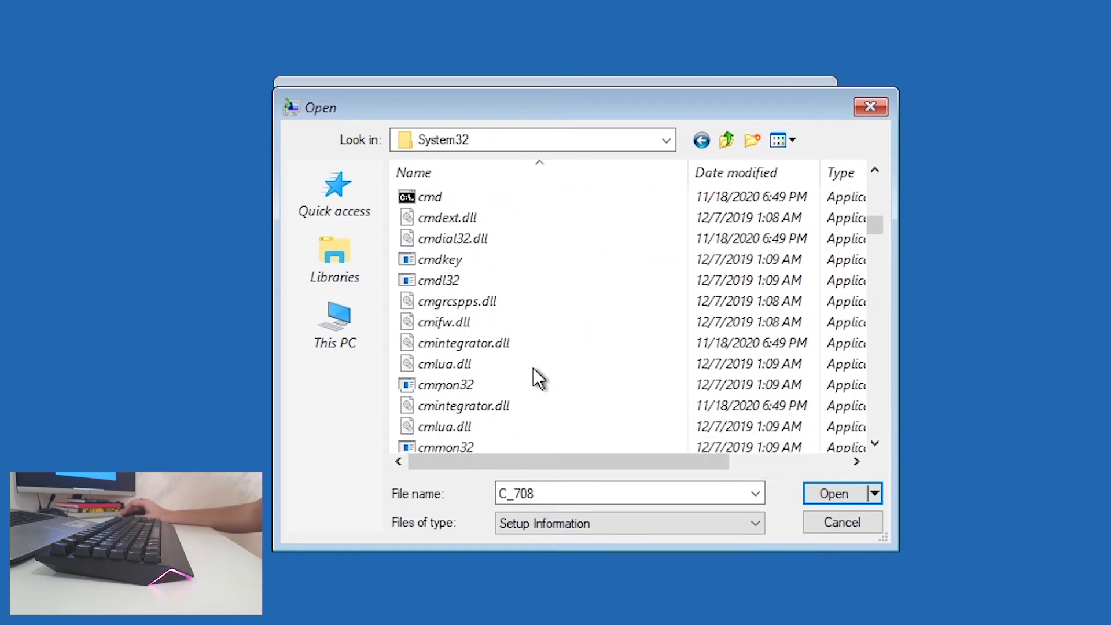
{"action": "left_click", "coordinate": [429, 259]}
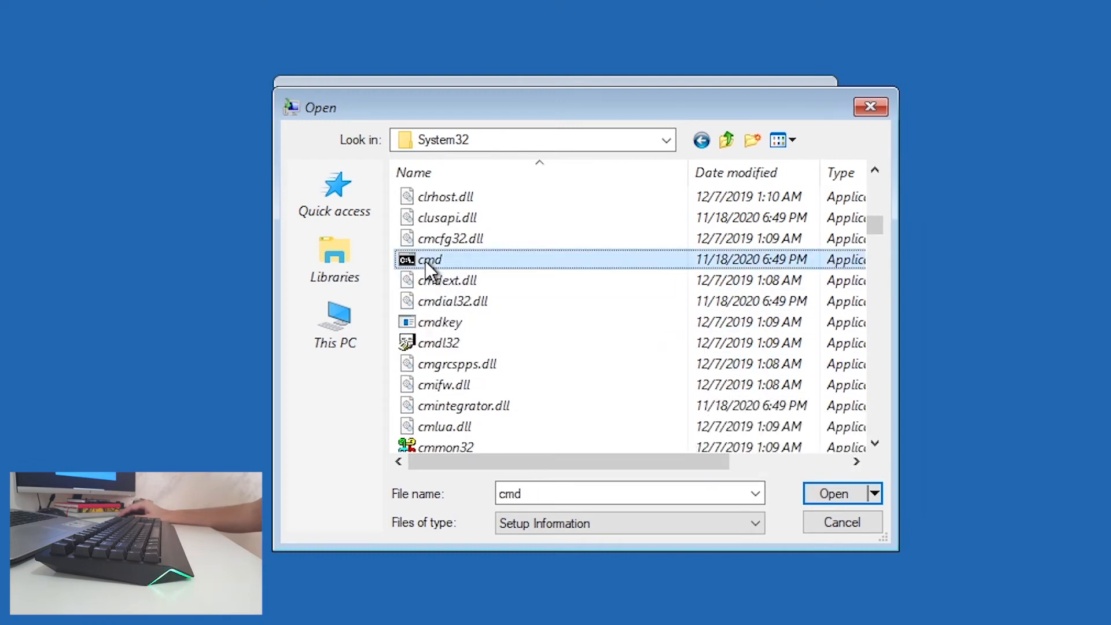
{"action": "right_click", "coordinate": [428, 259]}
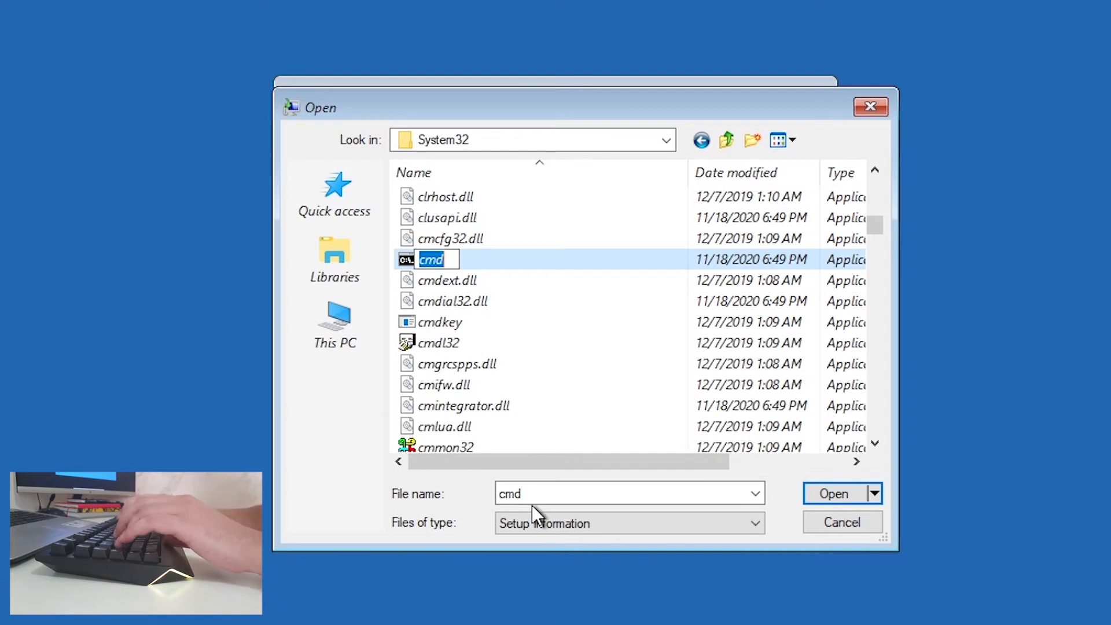
{"action": "type", "text": "Utr"}
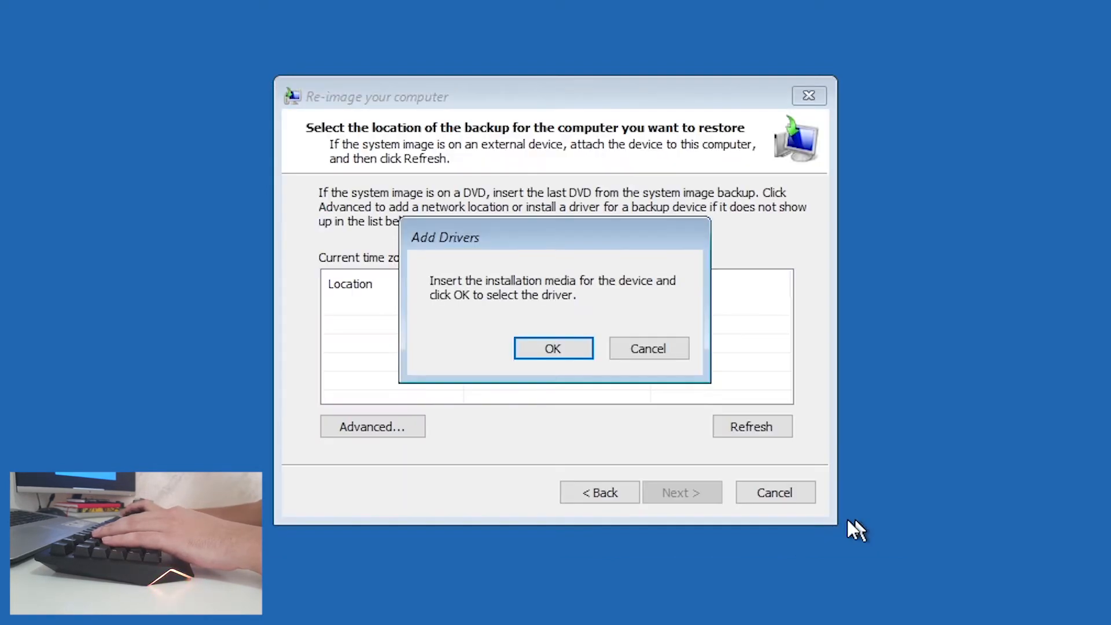
Cancel Add Drivers and the re-image wizard, then exit recovery to start Windows 10.
{"action": "left_click", "coordinate": [647, 348]}
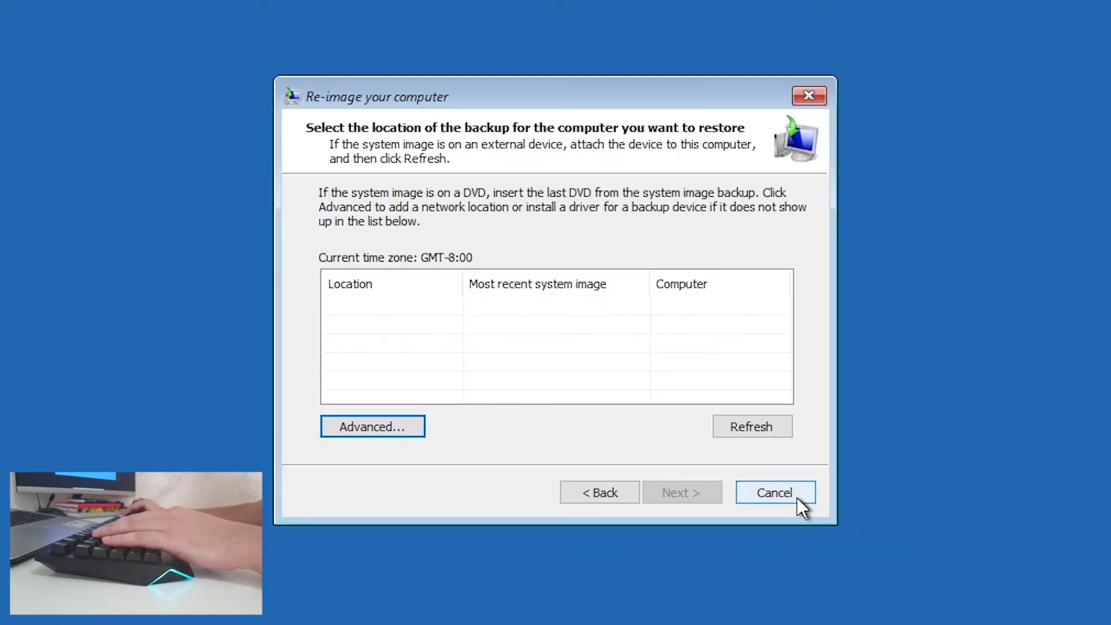
{"action": "left_click", "coordinate": [775, 493]}
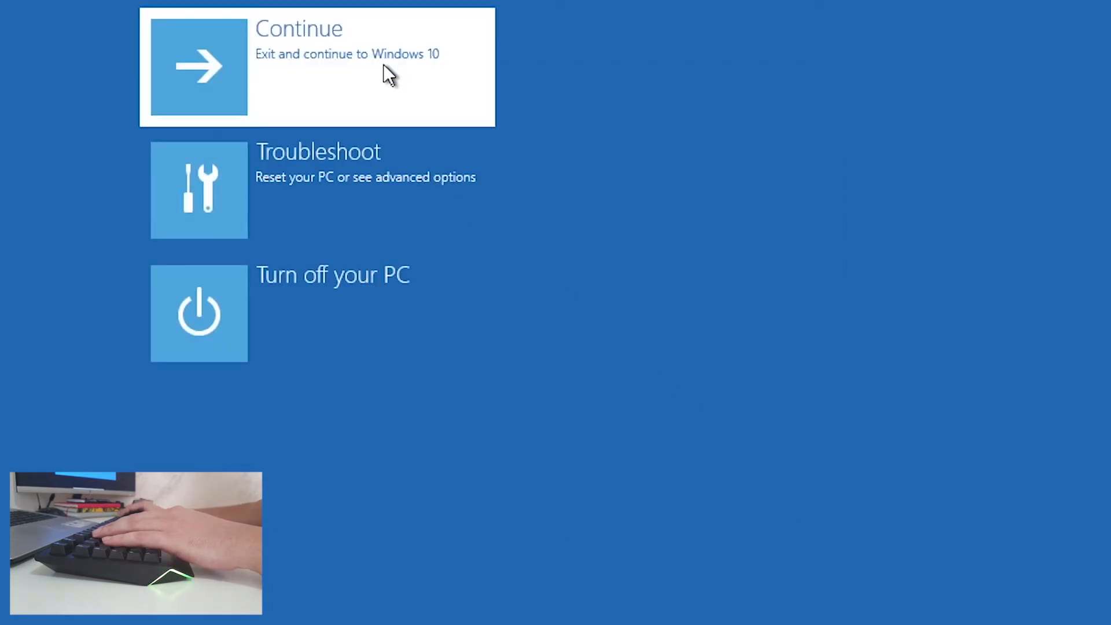
{"action": "left_click", "coordinate": [317, 67]}
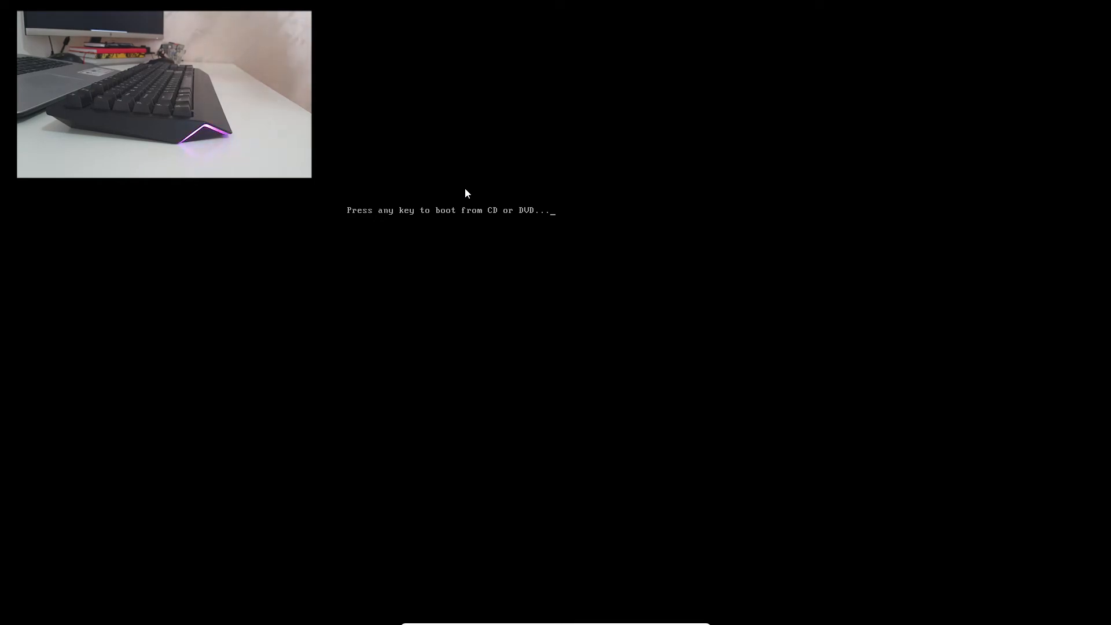
Let Windows boot normally to the login screen where cmd opens via the Utilman shortcut.
{"action": "key", "text": "enter"}
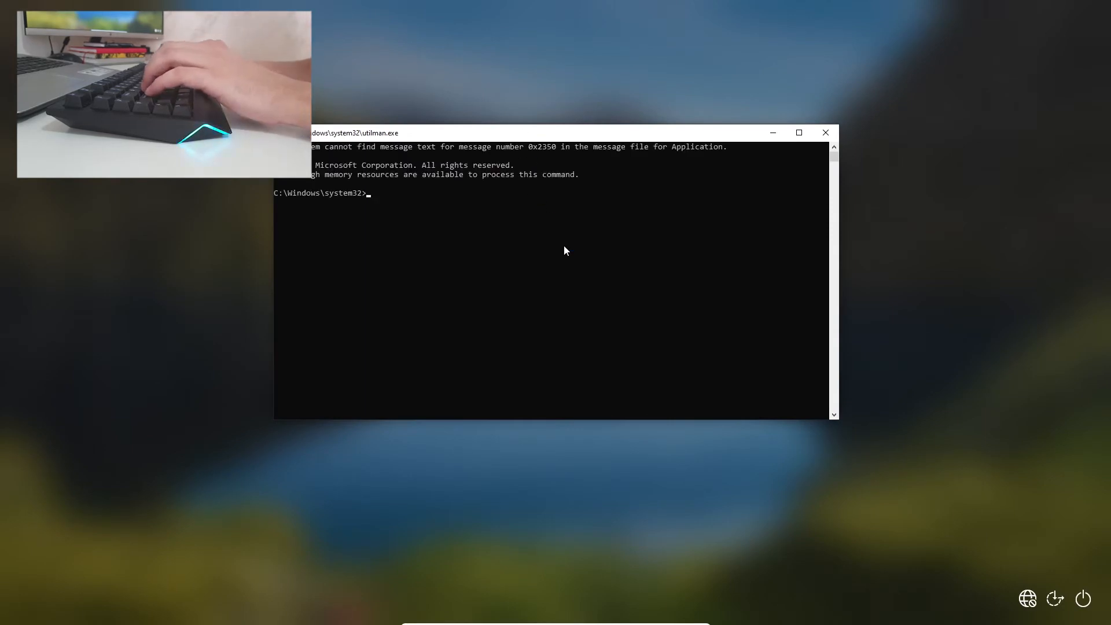
List the user accounts with net user.
{"action": "type", "text": "net u"}
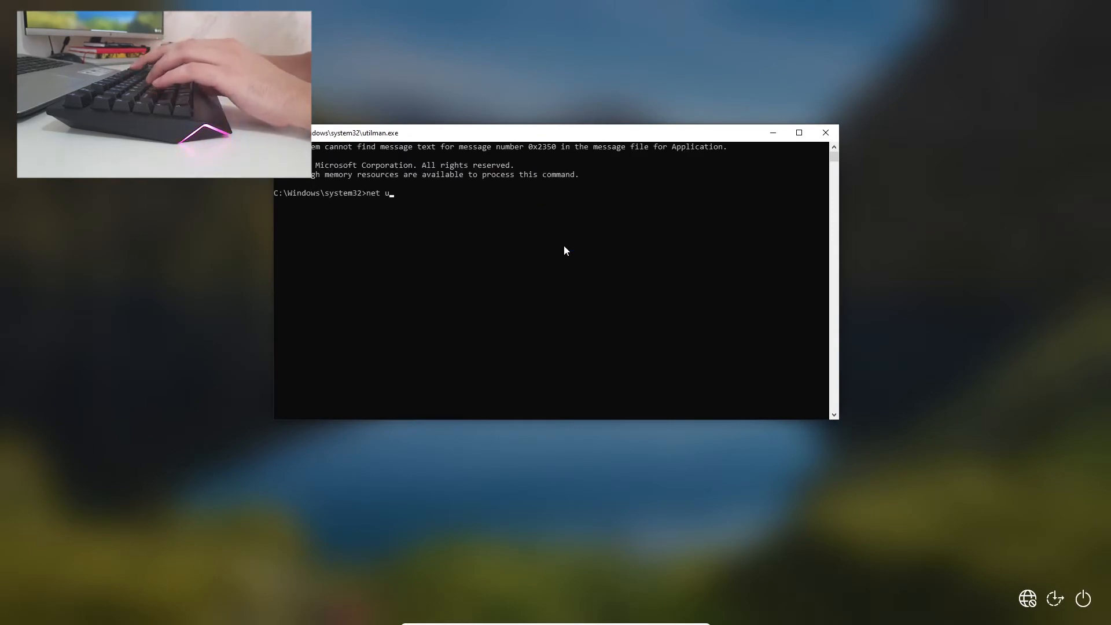
{"action": "type", "text": "ser"}
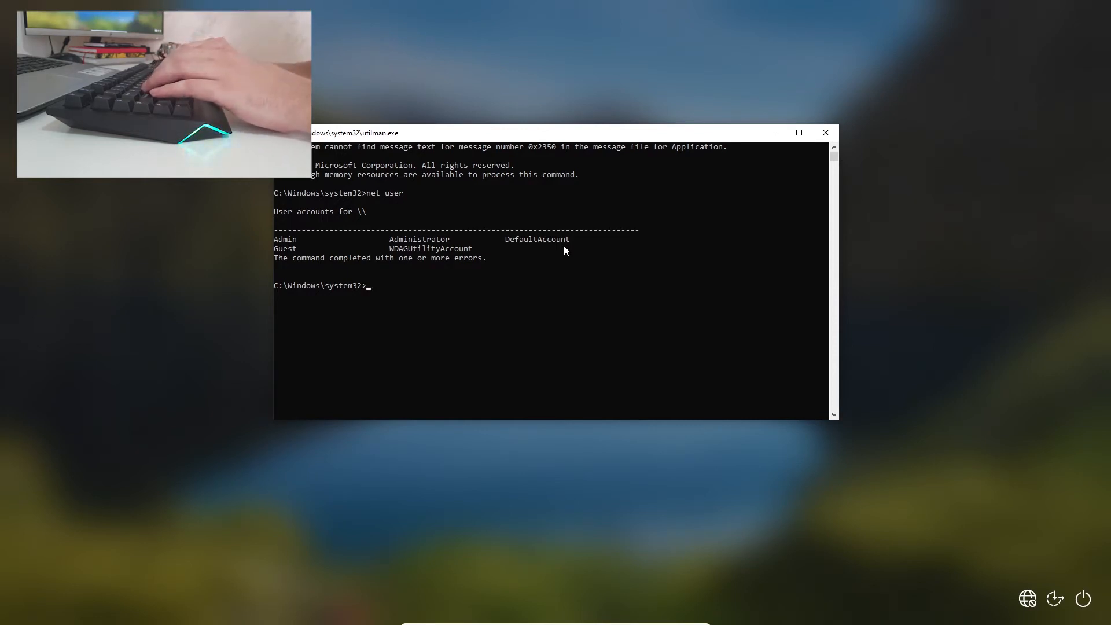
{"action": "type", "text": "net"}
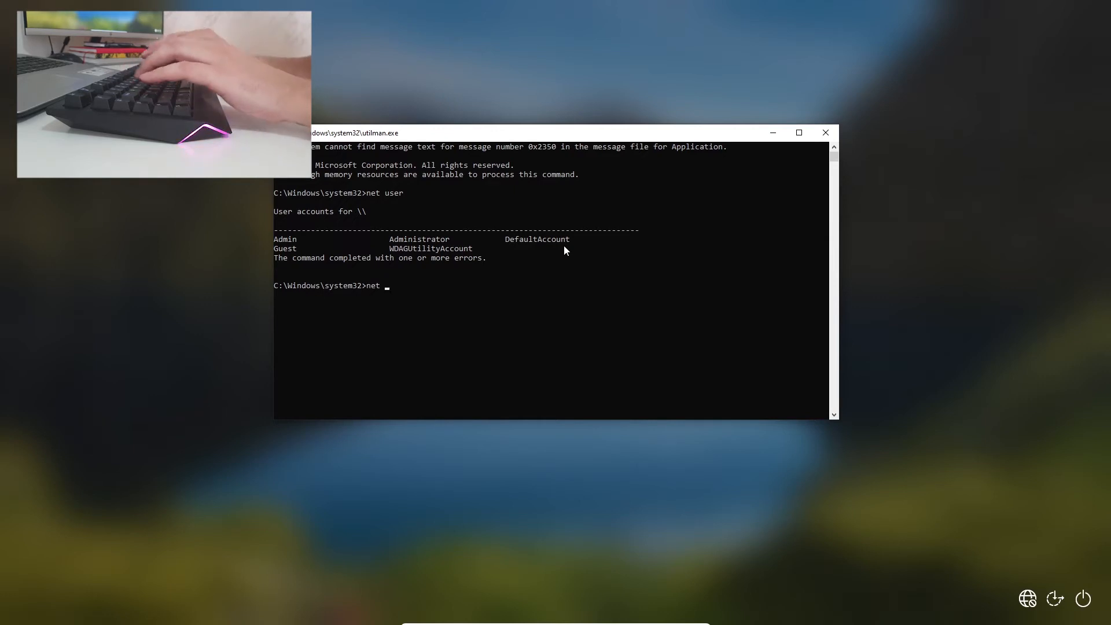
{"action": "type", "text": "user adm"}
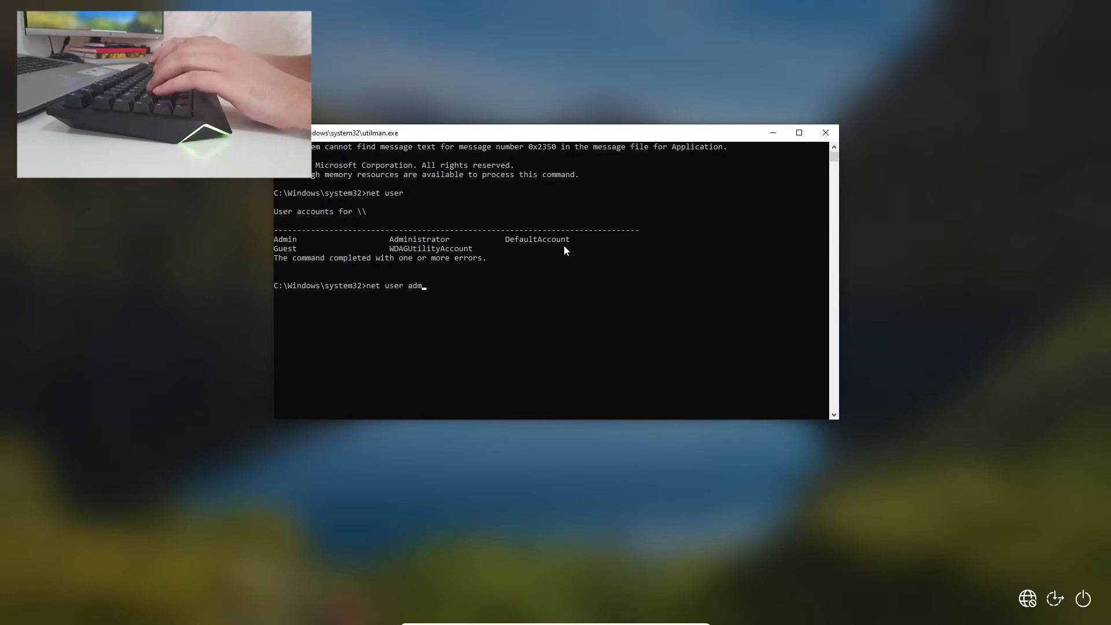
{"action": "type", "text": "in"}
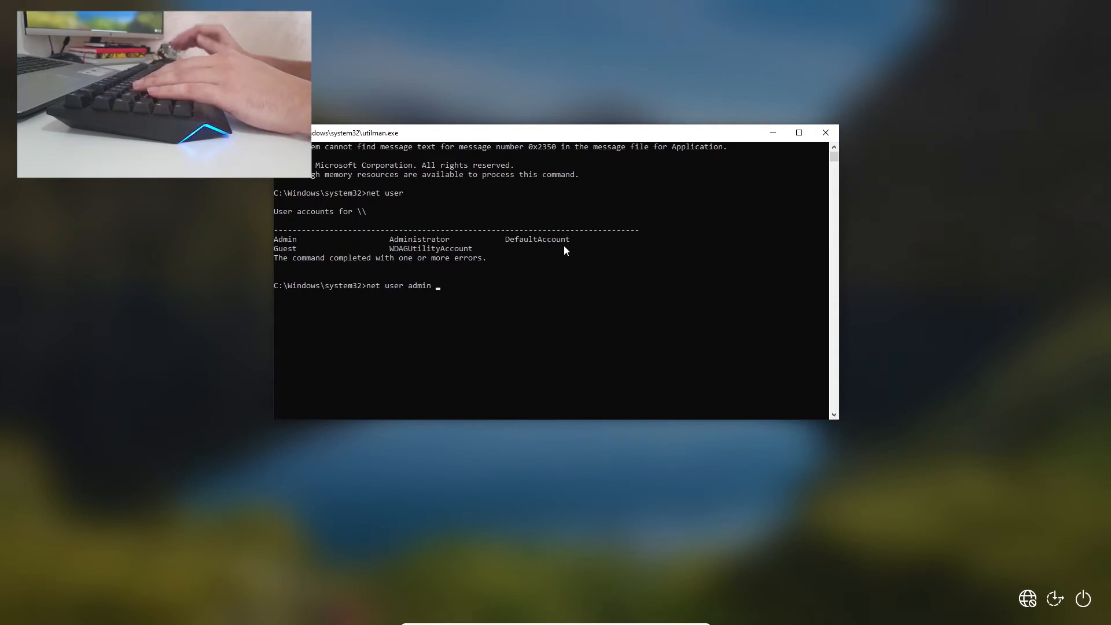
{"action": "type", "text": "1"}
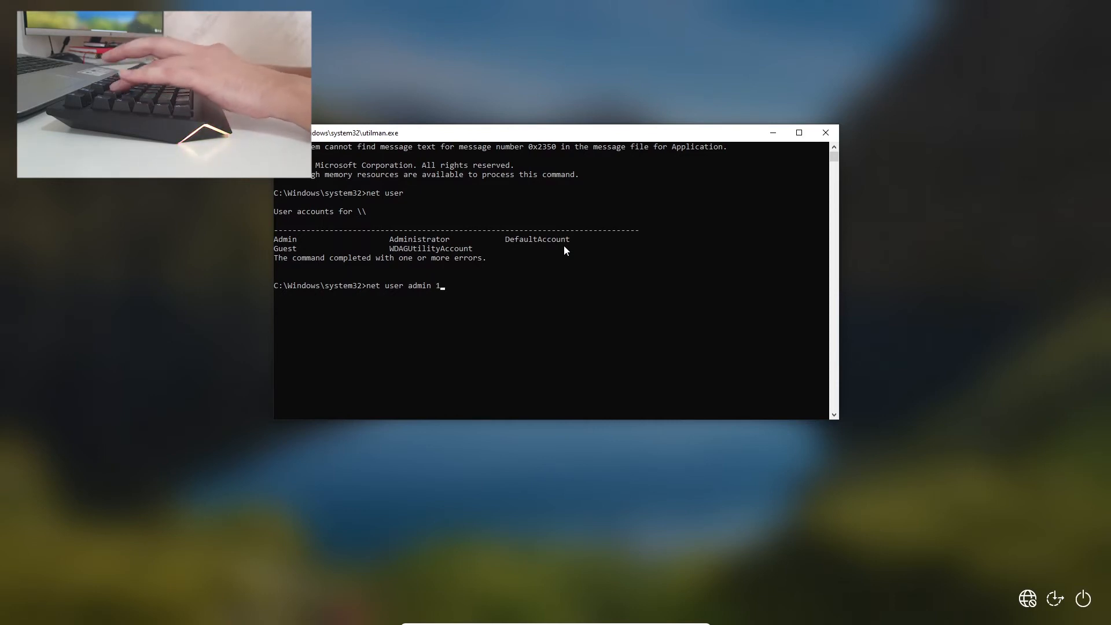
{"action": "type", "text": "111"}
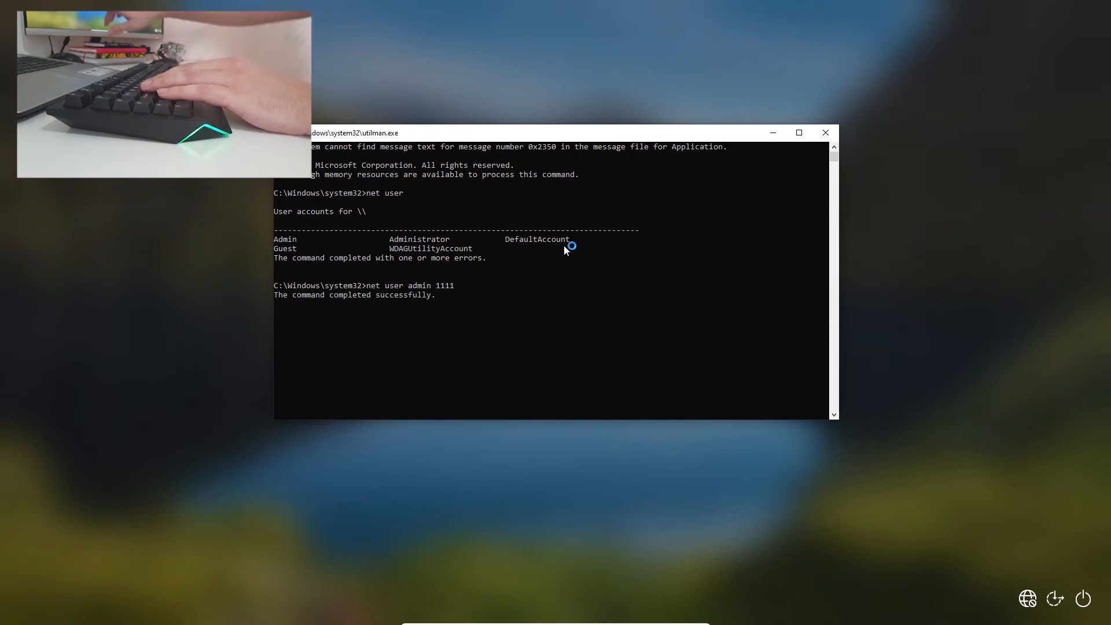
{"action": "key", "text": "enter"}
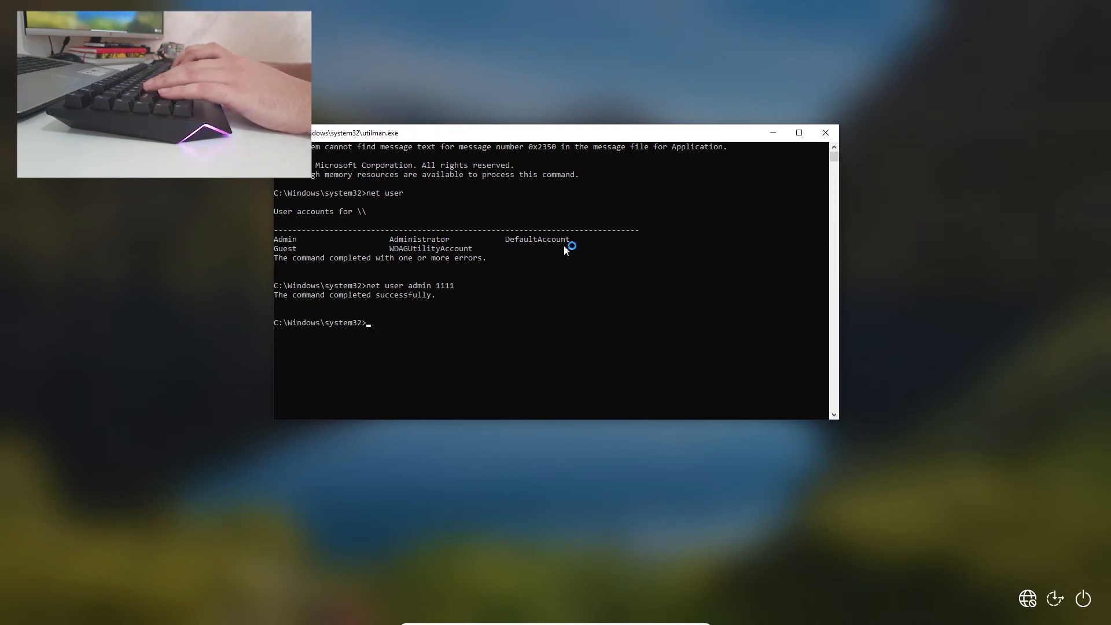
{"action": "type", "text": "exi"}
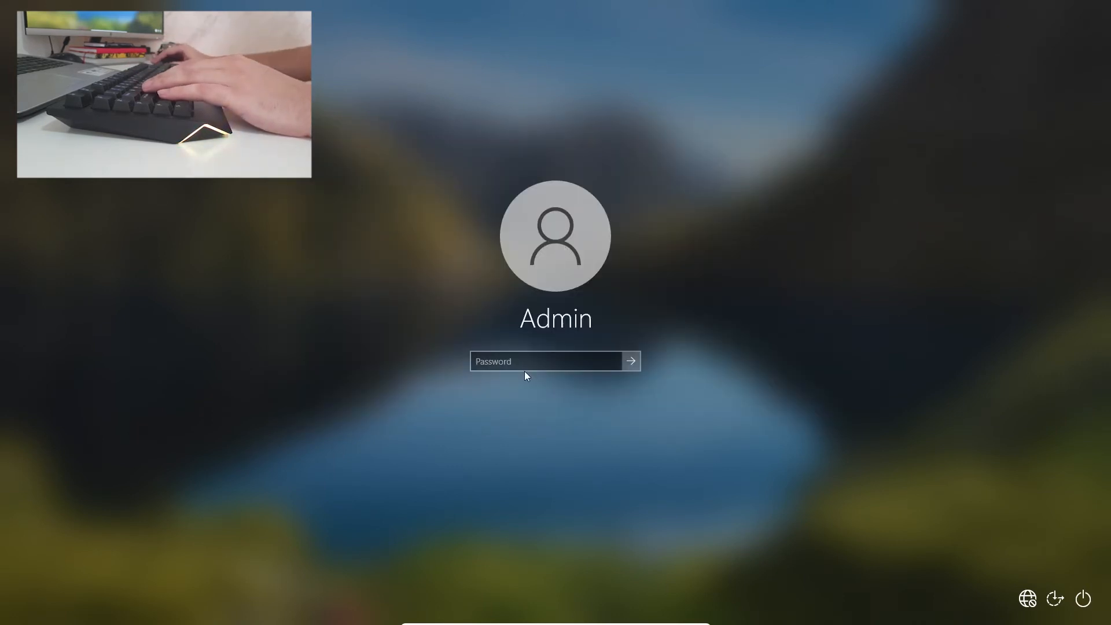
{"action": "left_click", "coordinate": [545, 361]}
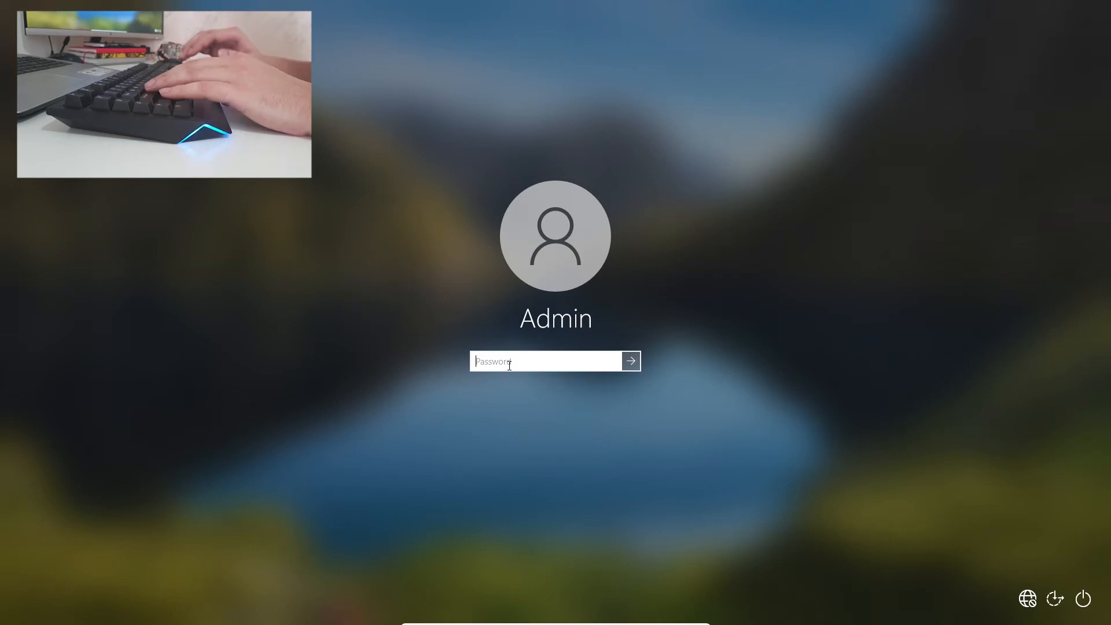
{"action": "type", "text": "••"}
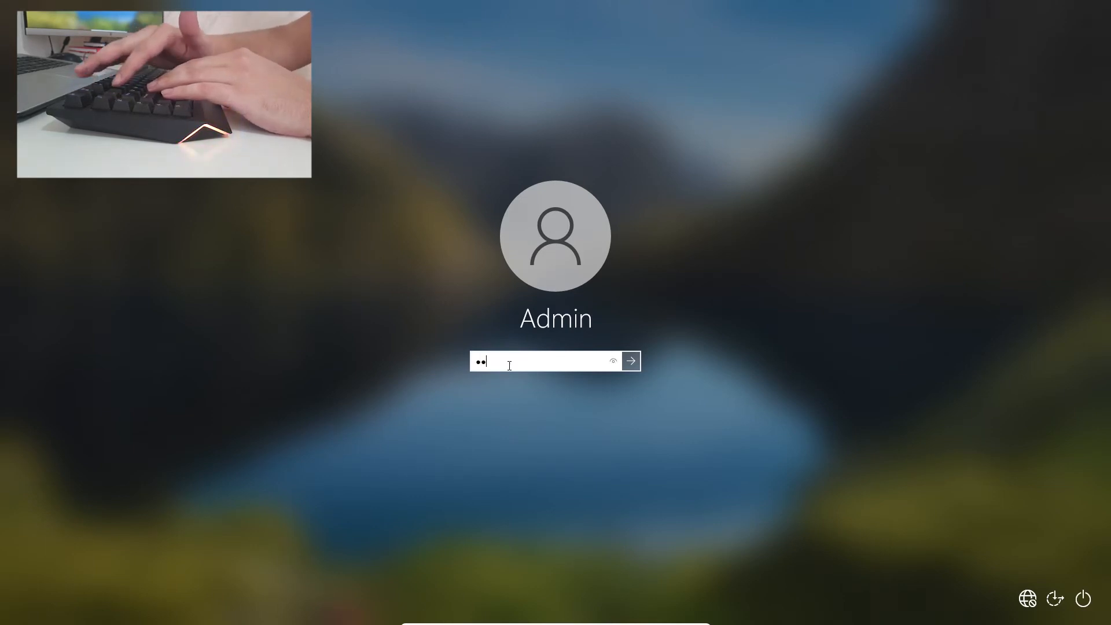
{"action": "type", "text": "••"}
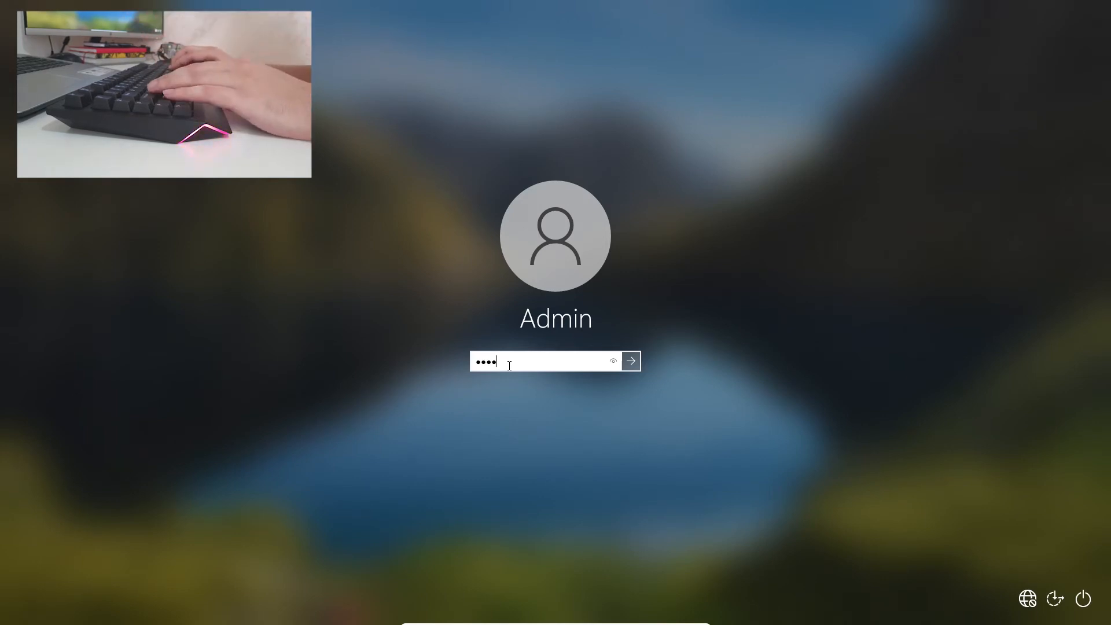
{"action": "left_click", "coordinate": [630, 361]}
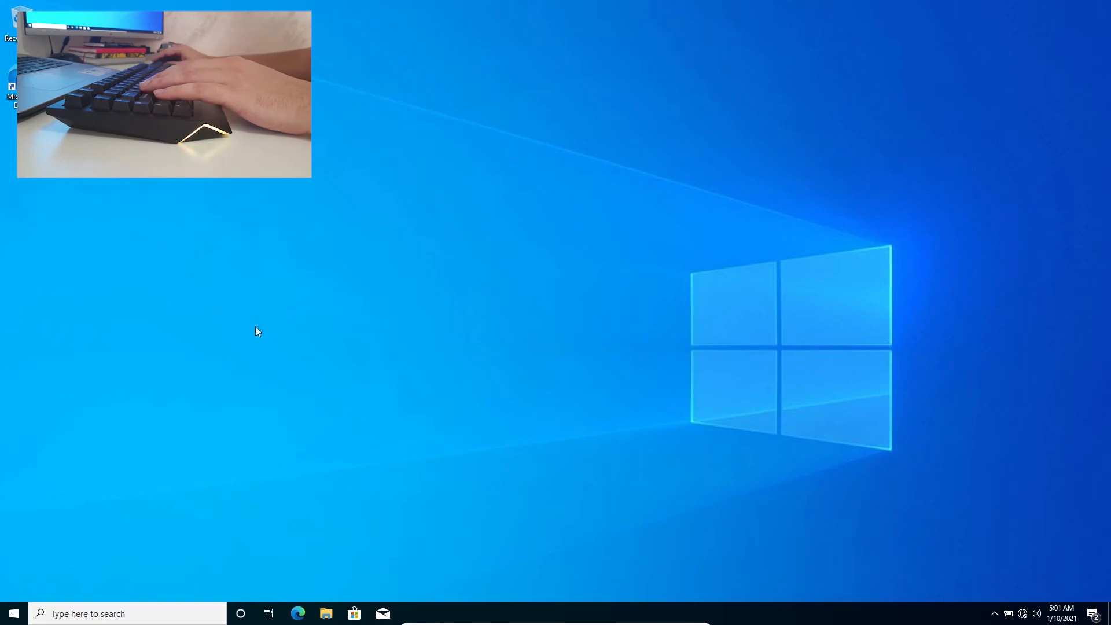
{"action": "mouse_move", "coordinate": [123, 539]}
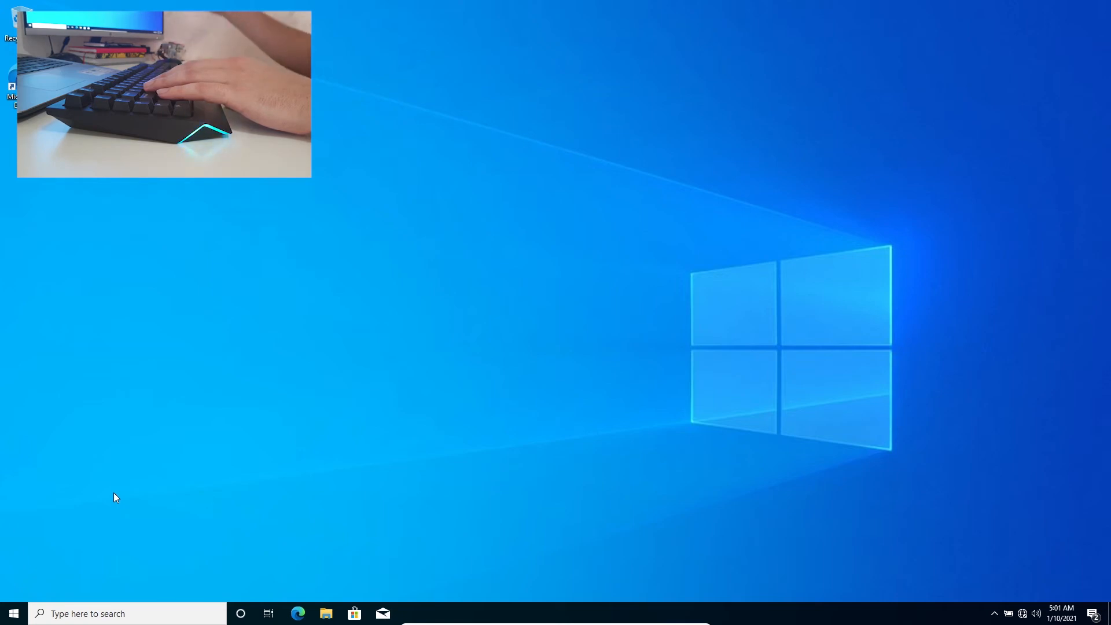
{"action": "mouse_move", "coordinate": [68, 510]}
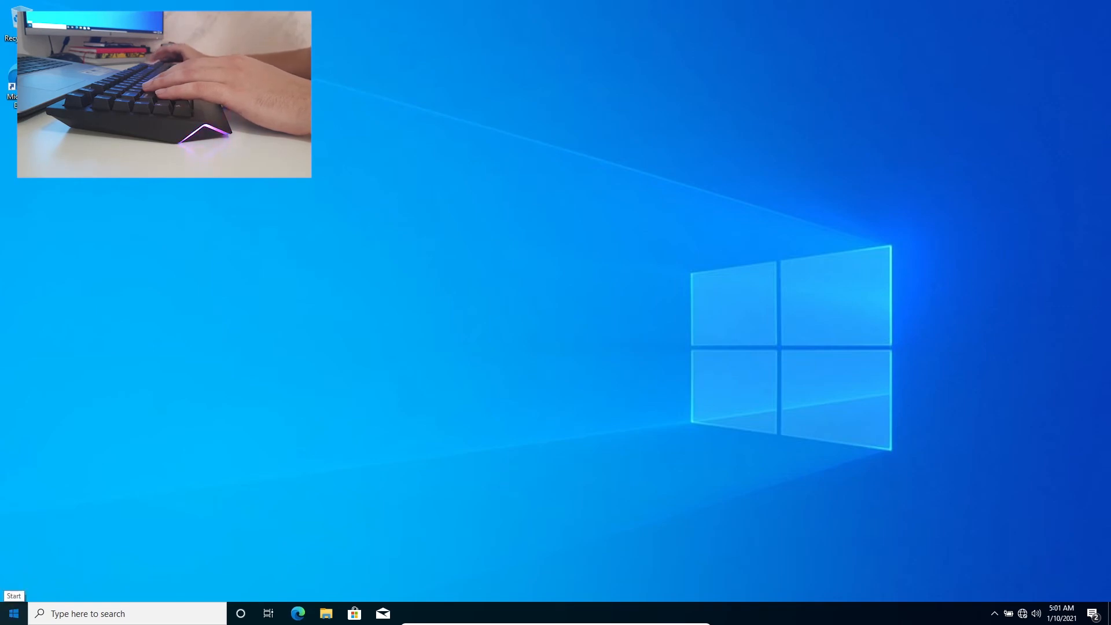
Restart the computer from the Start menu's Power options.
{"action": "left_click", "coordinate": [13, 614]}
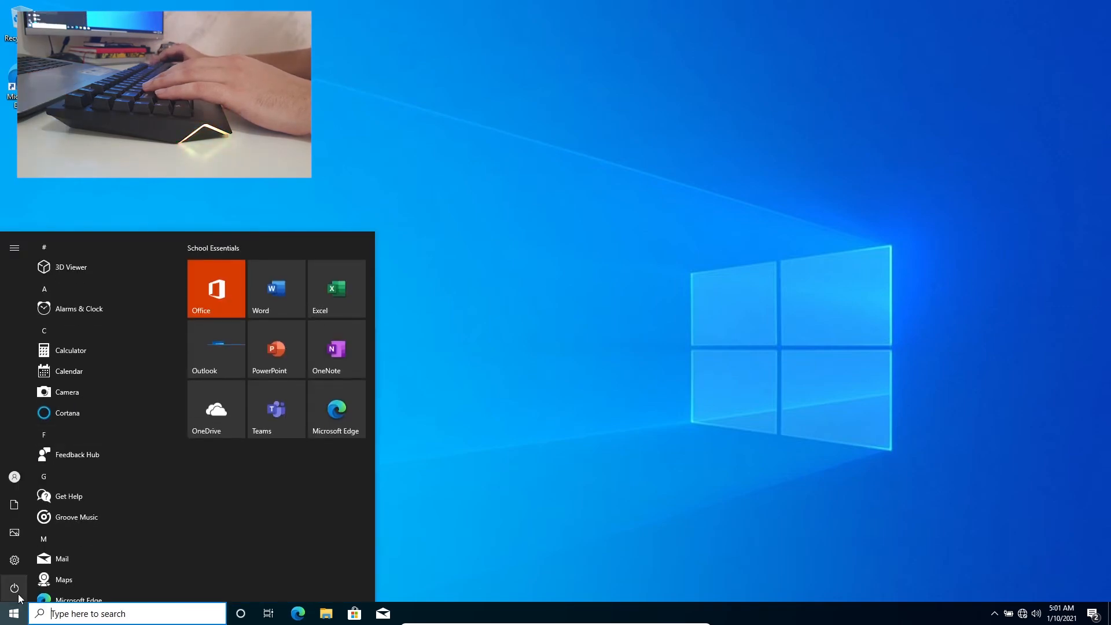
{"action": "left_click", "coordinate": [14, 248]}
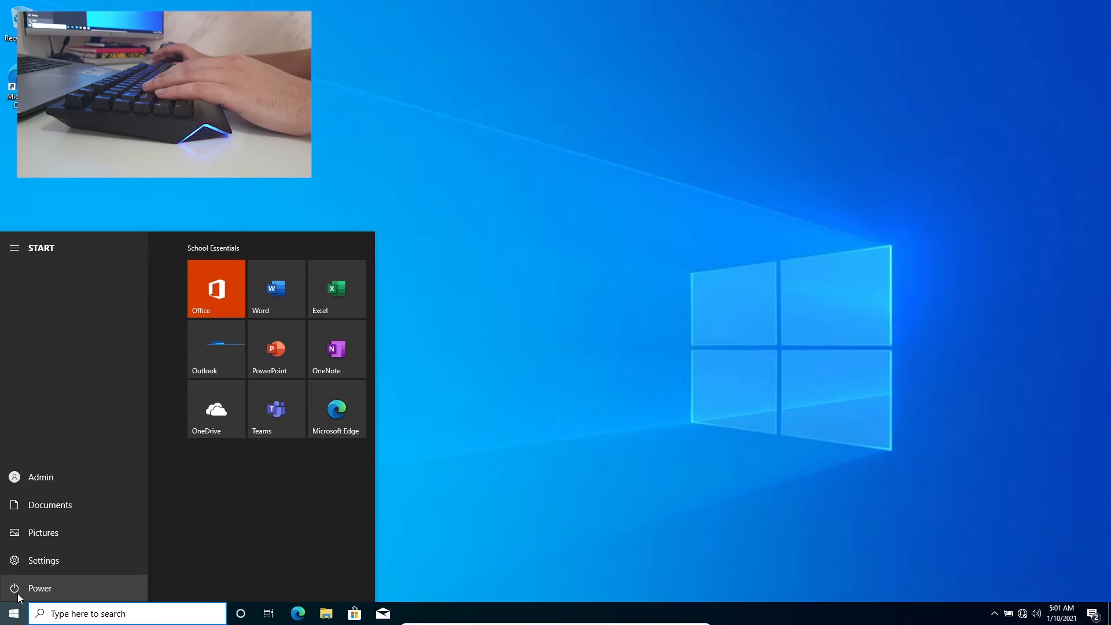
{"action": "left_click", "coordinate": [39, 588]}
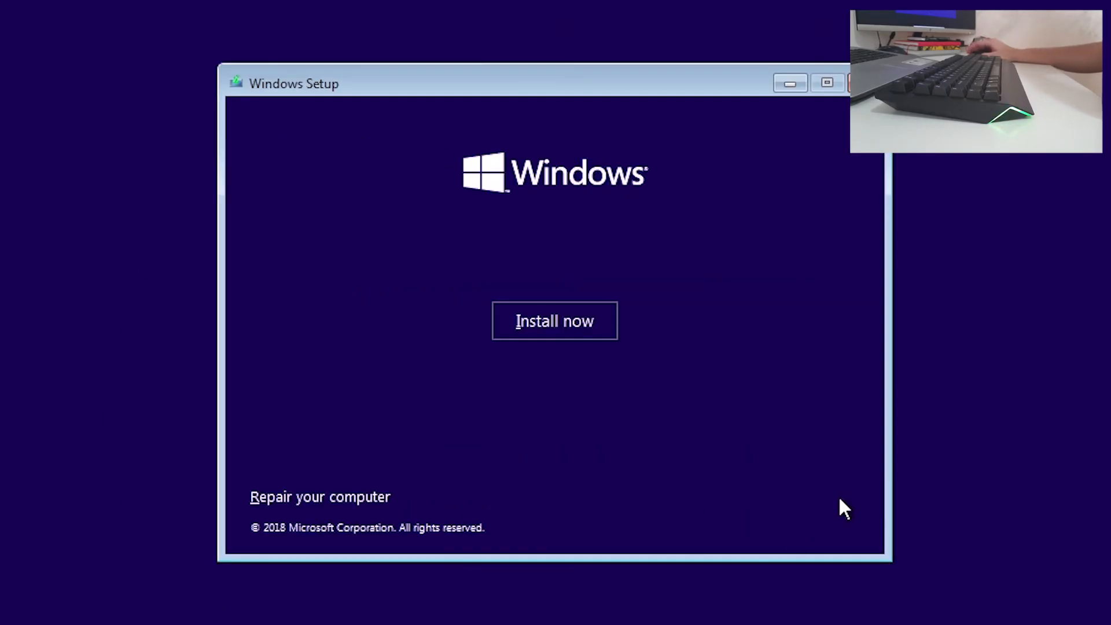
Choose Repair your computer and start System Image Recovery, dismissing the missing-image warning.
{"action": "left_click", "coordinate": [555, 321]}
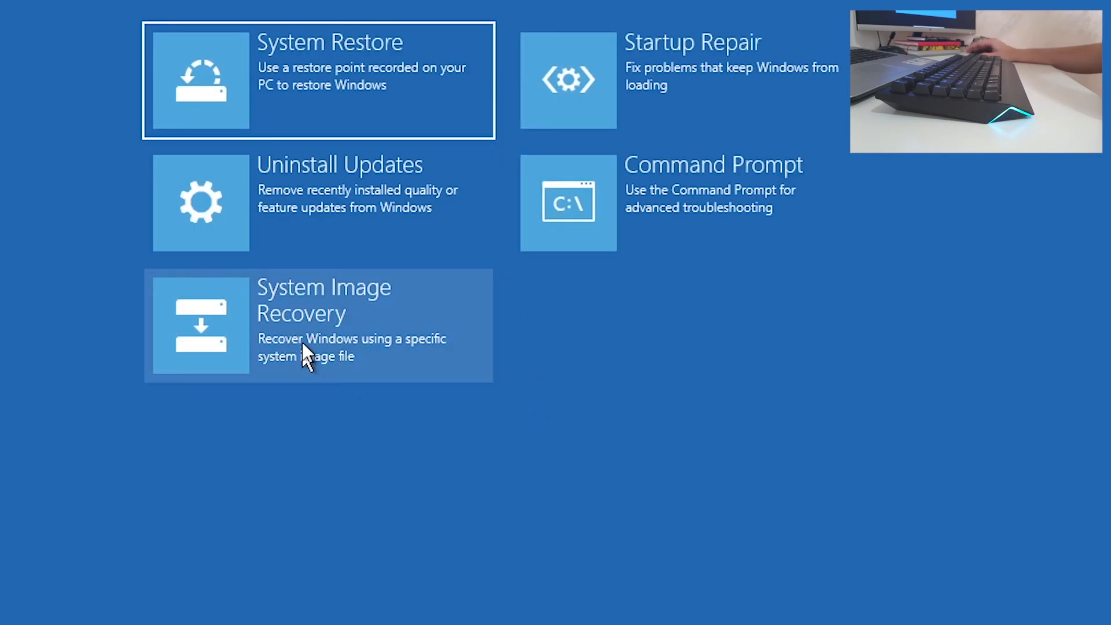
{"action": "left_click", "coordinate": [318, 326]}
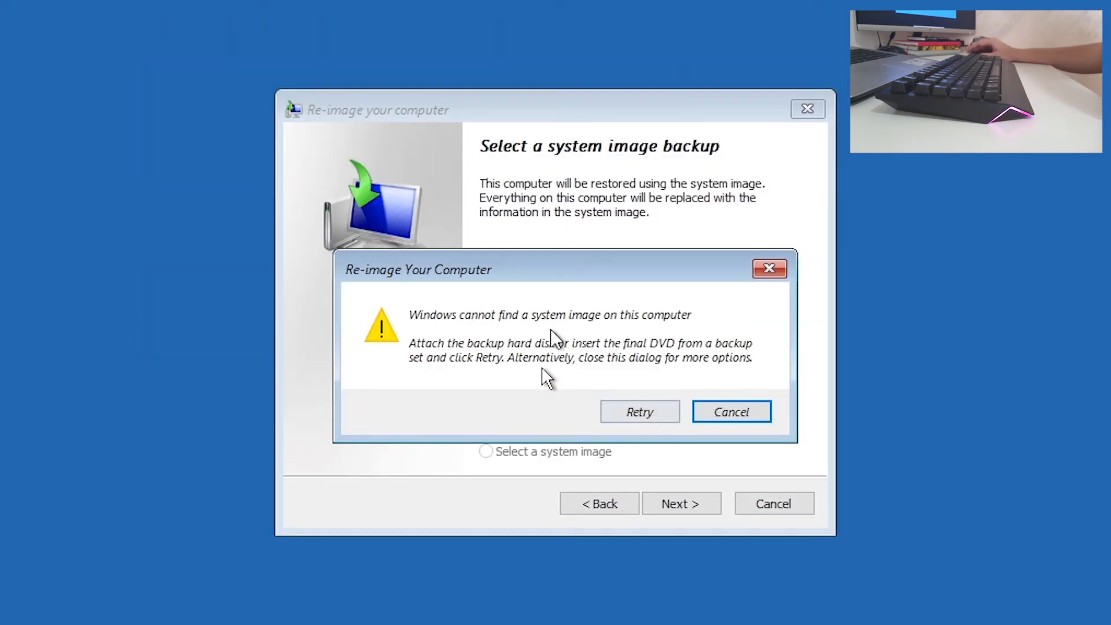
{"action": "left_click", "coordinate": [731, 412]}
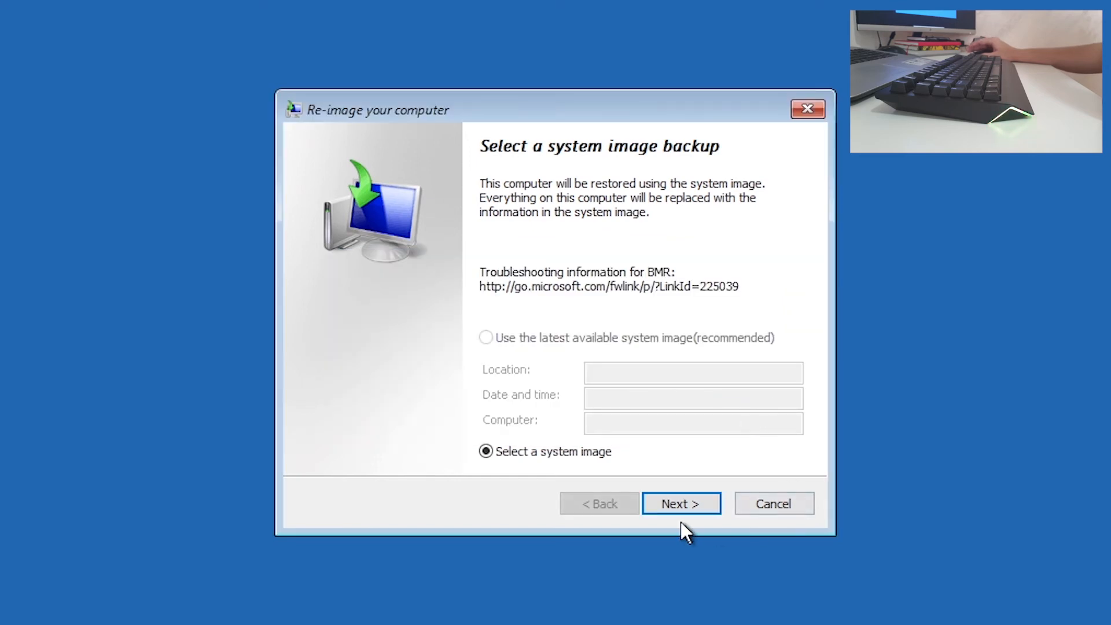
{"action": "left_click", "coordinate": [680, 503]}
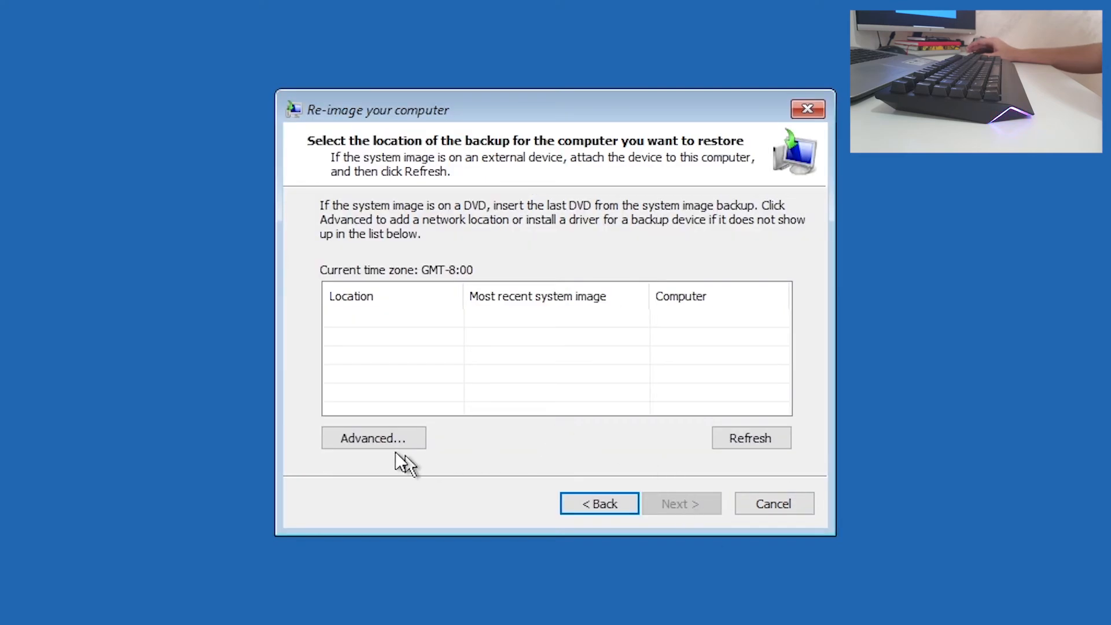
Use Advanced > Install a driver to reach a file browser listing This PC's drives.
{"action": "left_click", "coordinate": [374, 438]}
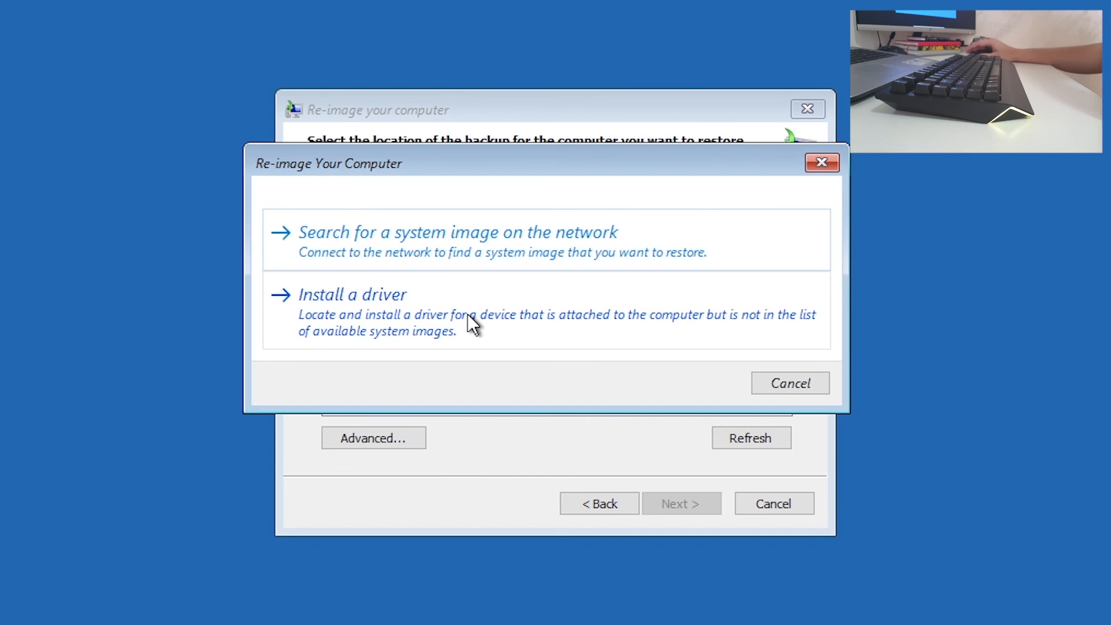
{"action": "left_click", "coordinate": [352, 295]}
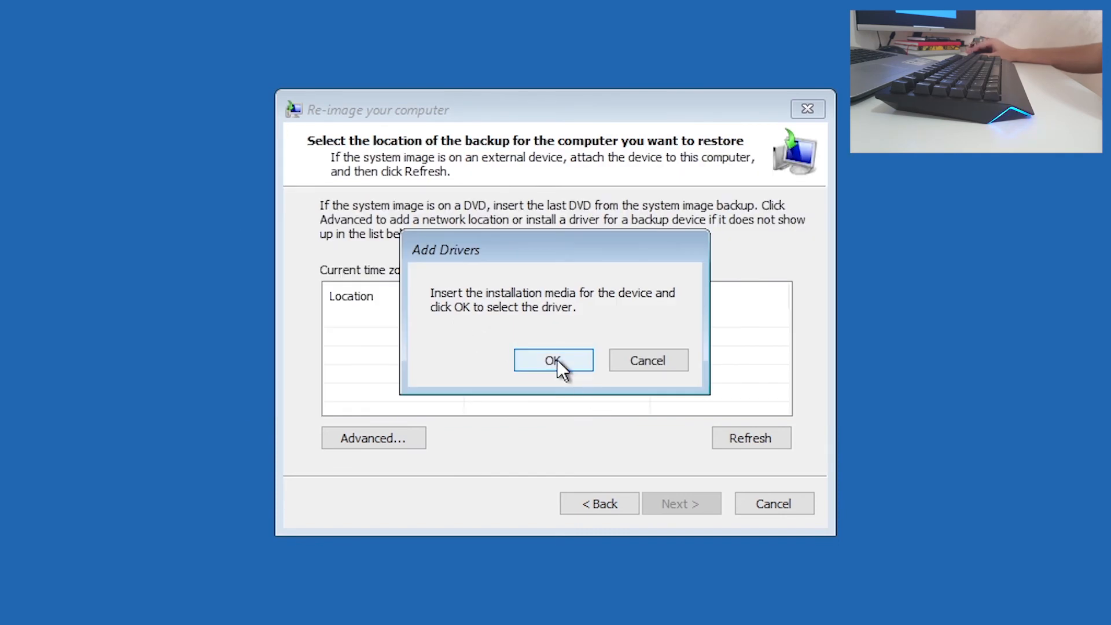
{"action": "left_click", "coordinate": [554, 360]}
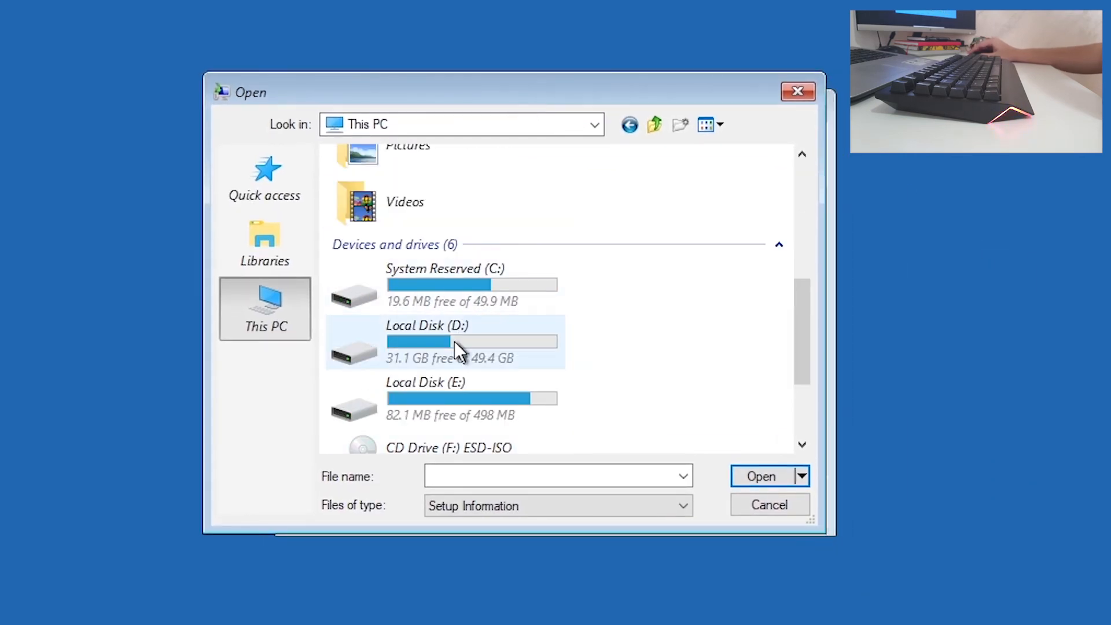
Browse into D:\Windows\System32 and scroll to the Utilman files.
{"action": "double_click", "coordinate": [427, 341]}
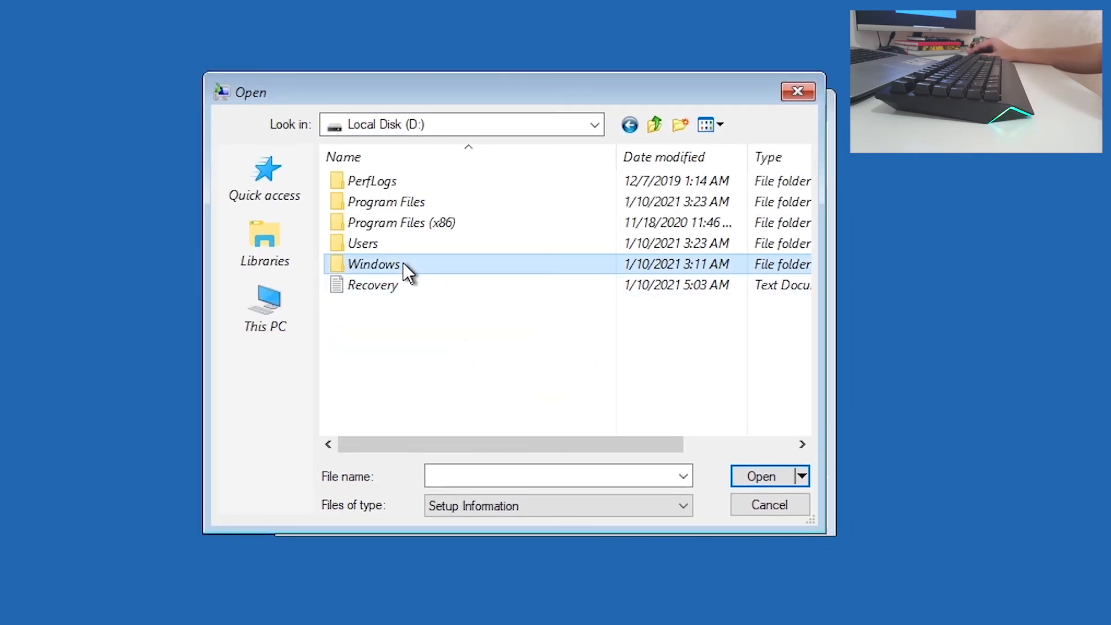
{"action": "double_click", "coordinate": [374, 264]}
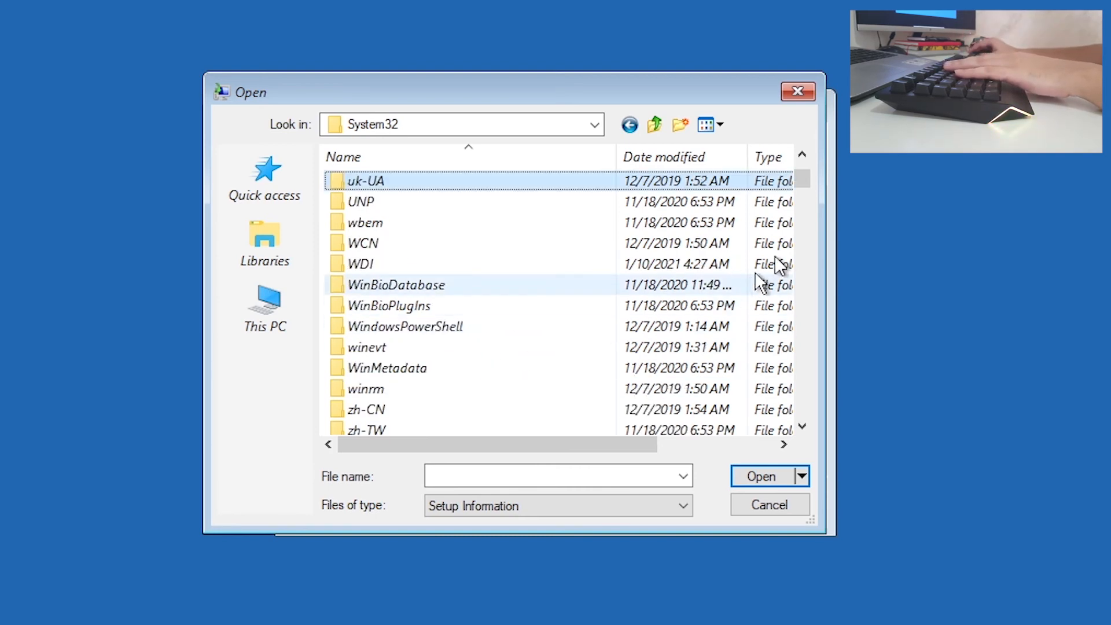
{"action": "type", "text": "ucmhc"}
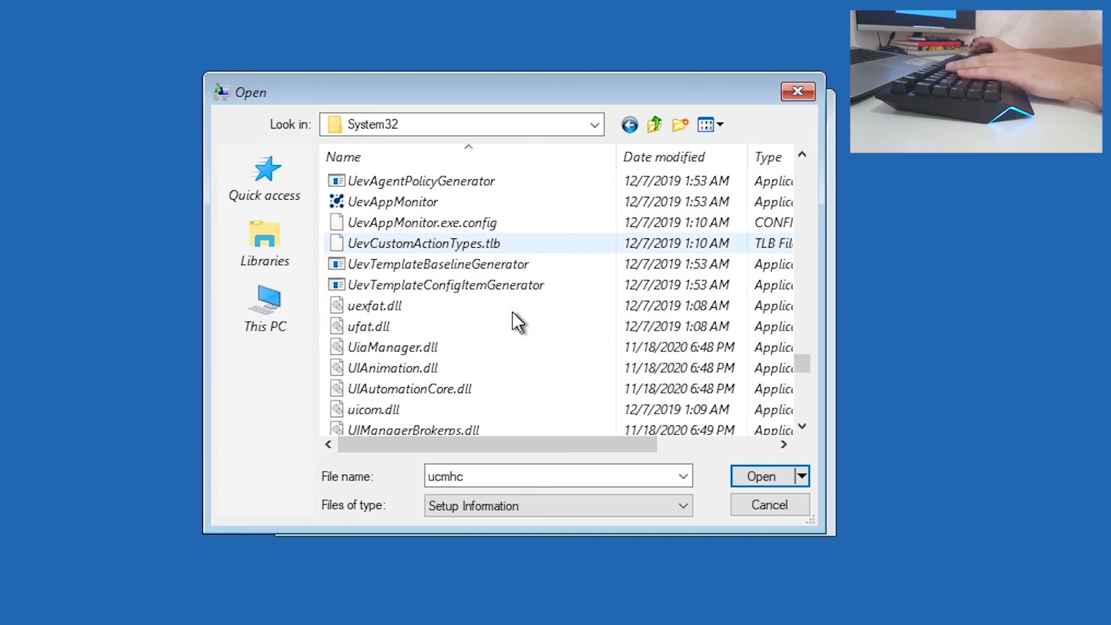
{"action": "scroll", "scroll_direction": "down", "scroll_amount": 3}
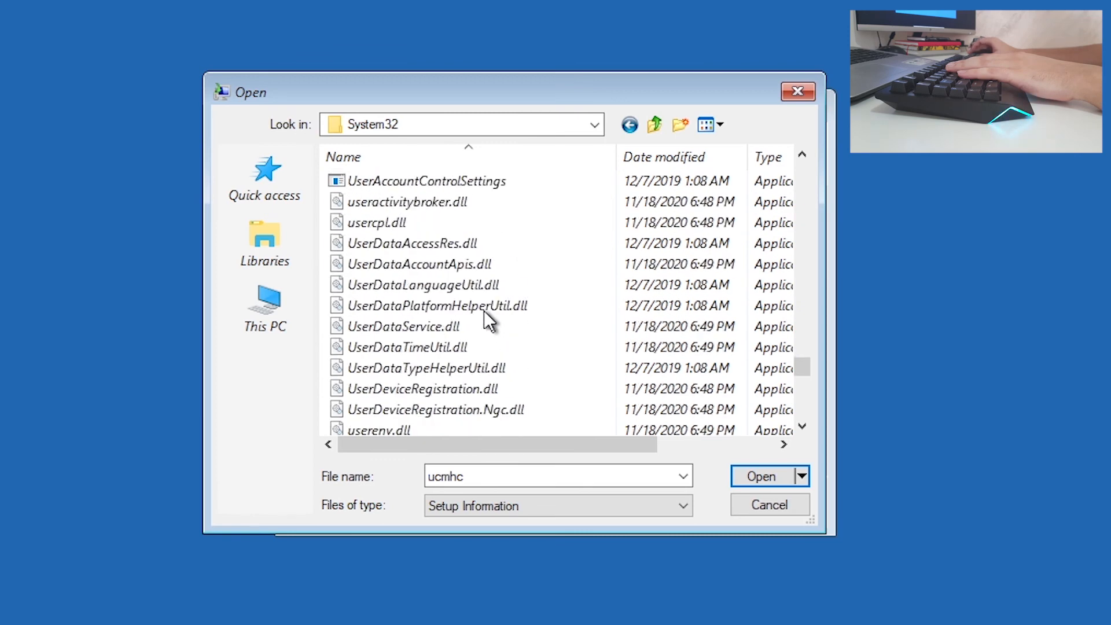
{"action": "scroll", "scroll_direction": "down", "scroll_amount": 3}
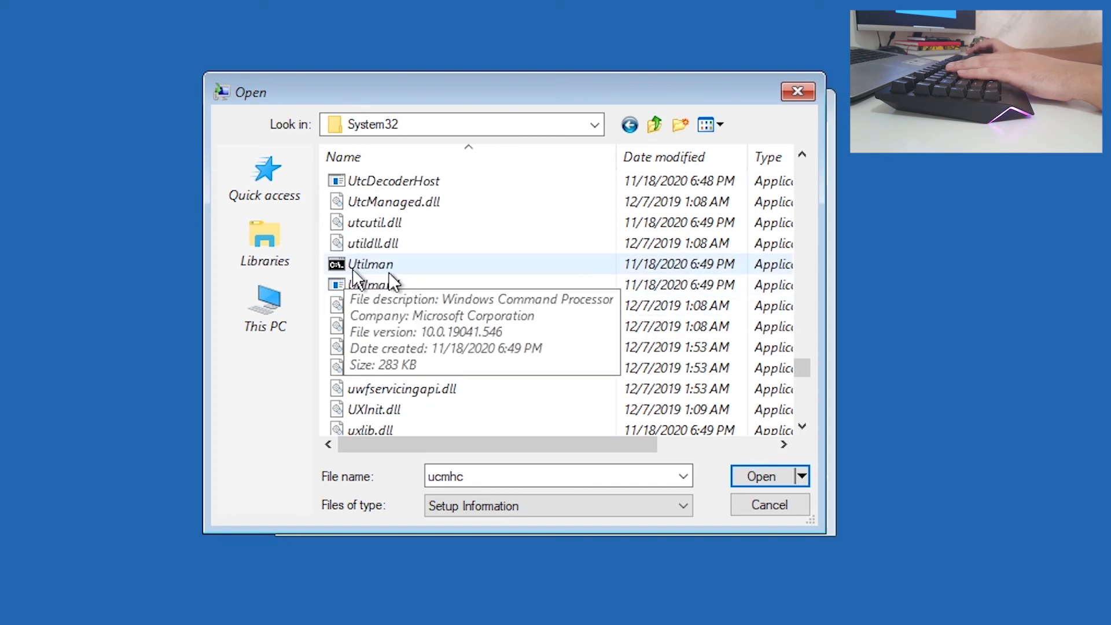
Rename the Utilman file (really the command processor) back to cmd.
{"action": "left_click", "coordinate": [371, 264]}
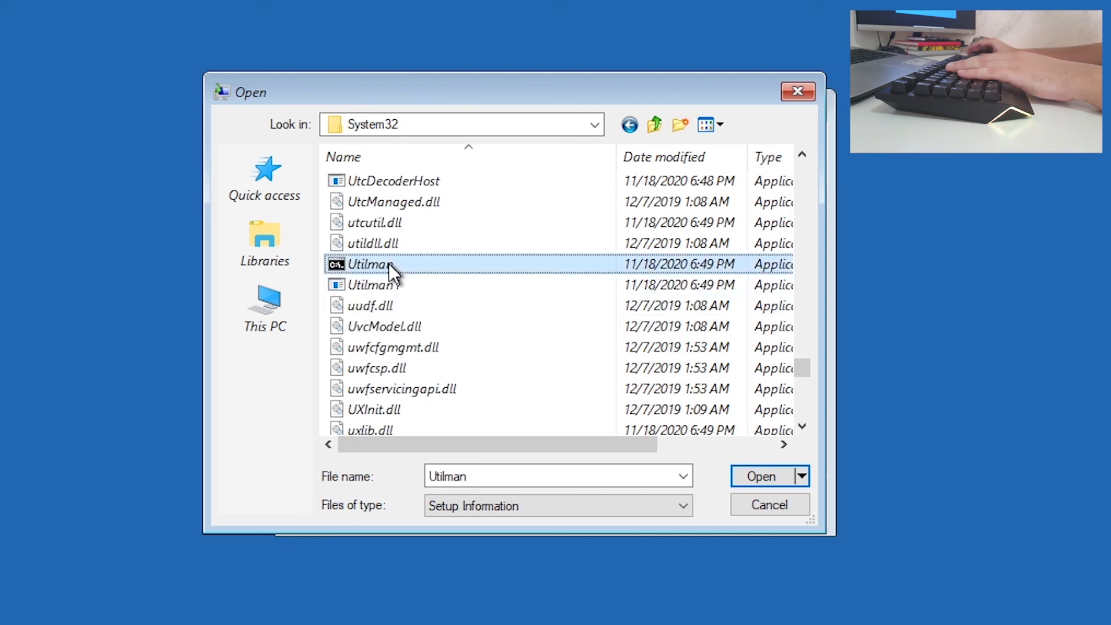
{"action": "right_click", "coordinate": [367, 264]}
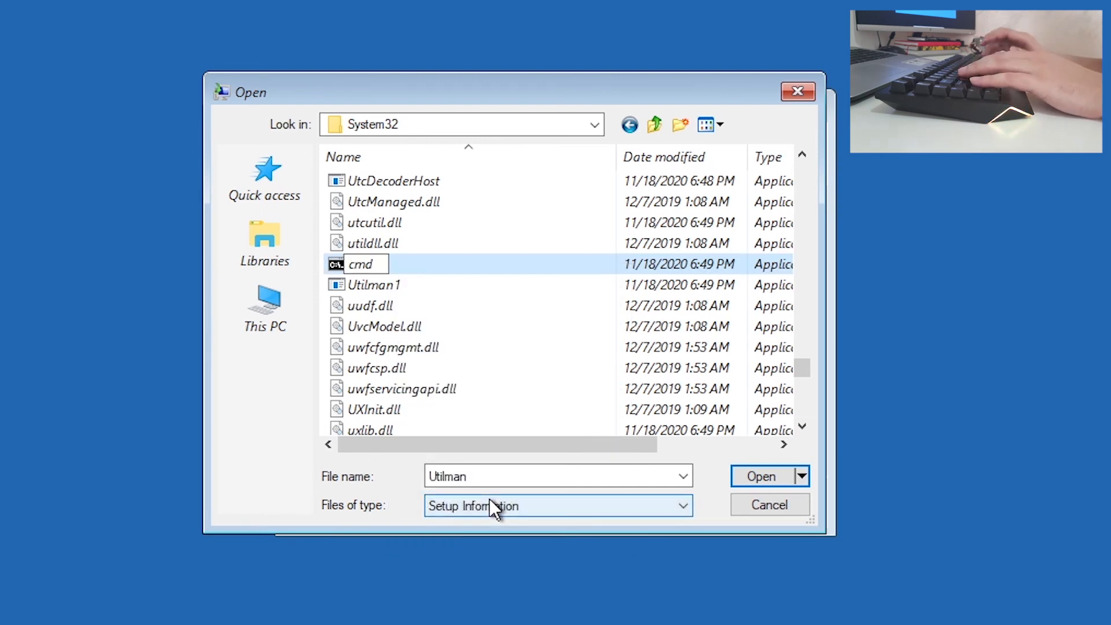
{"action": "left_click", "coordinate": [374, 285]}
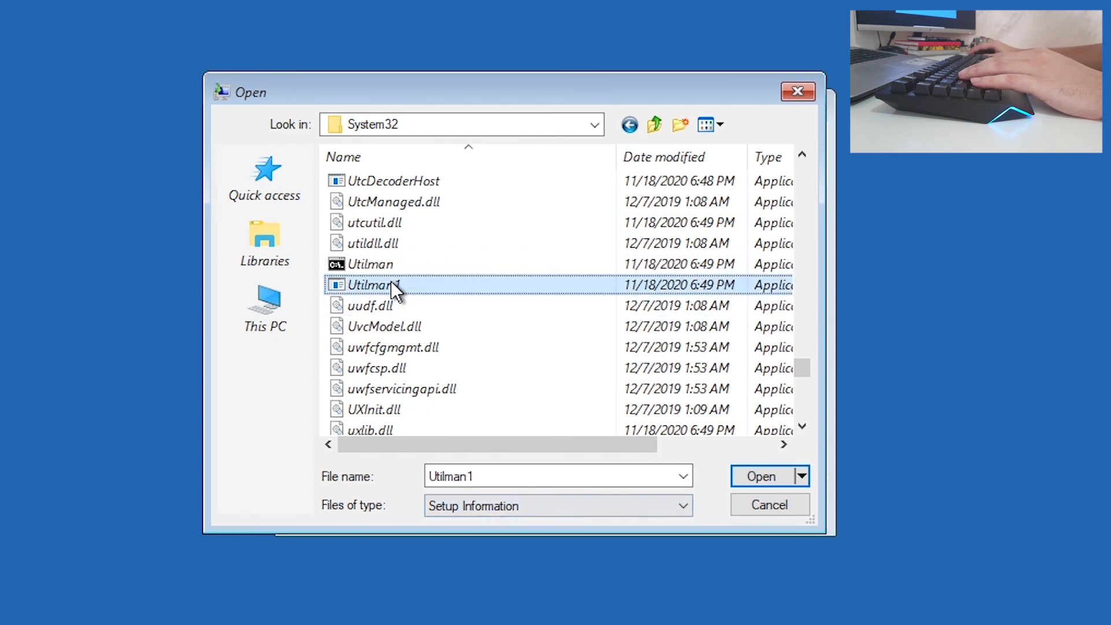
Rename Utilman1 back to Utilman by removing the trailing 1.
{"action": "right_click", "coordinate": [368, 285]}
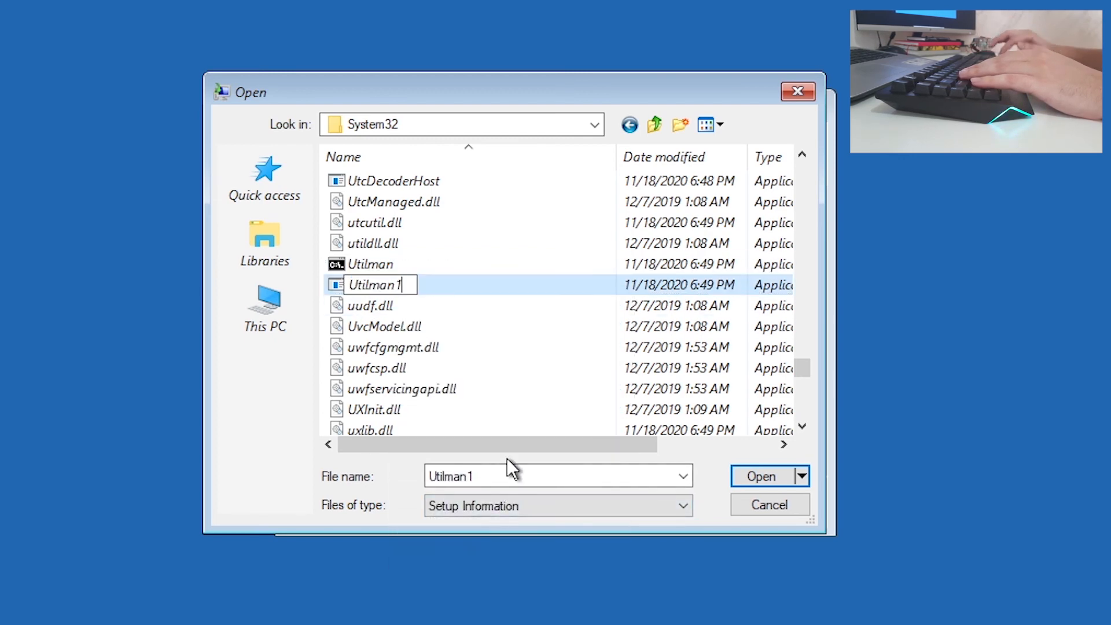
{"action": "key", "text": "Backspace"}
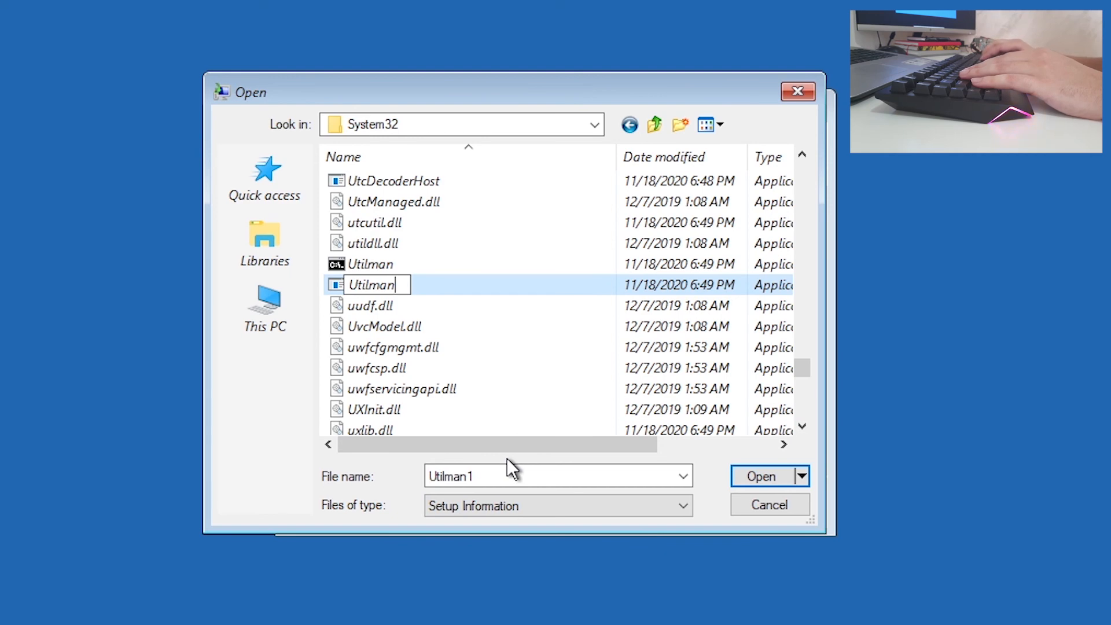
{"action": "key", "text": "enter"}
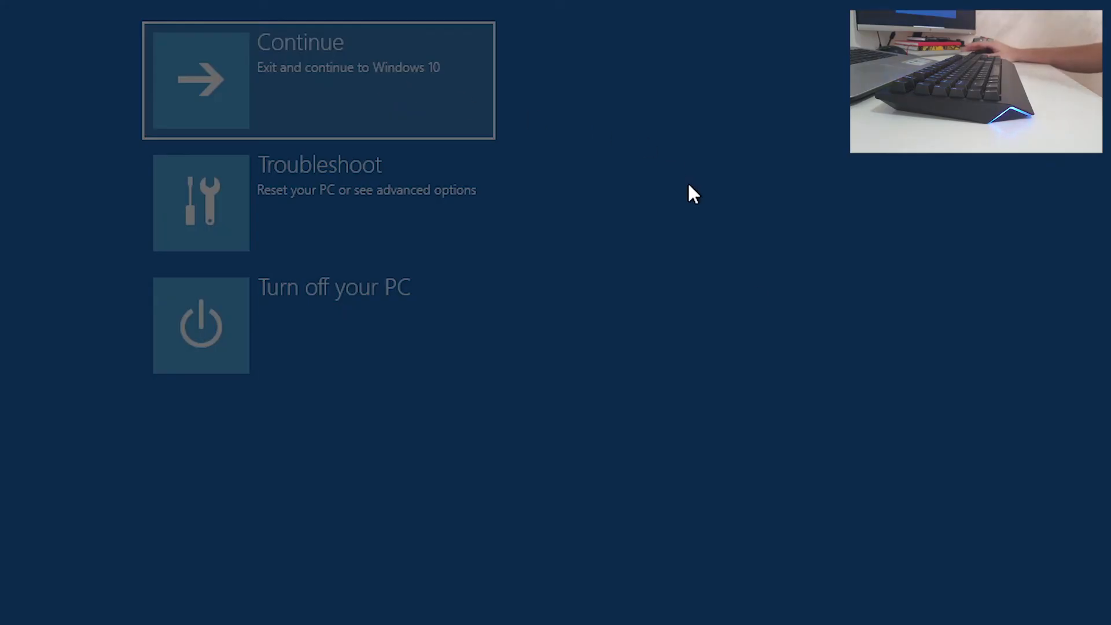
Choose Continue to exit recovery and boot into Windows 10.
{"action": "left_click", "coordinate": [317, 80]}
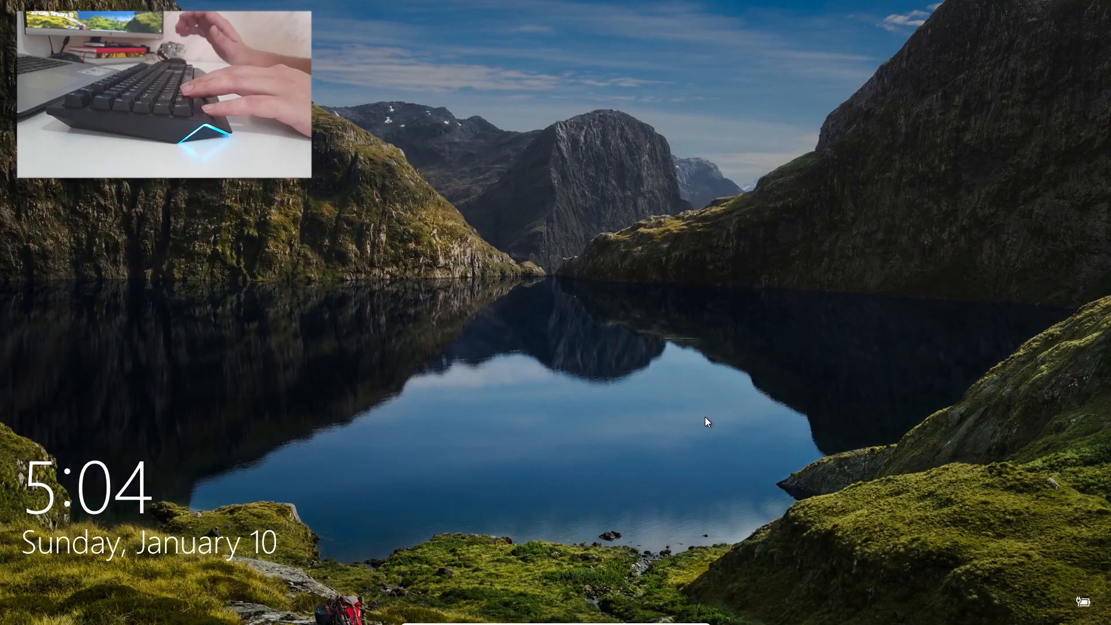
Dismiss the lock screen and enter the four-character Admin password without submitting it.
{"action": "key", "text": "enter"}
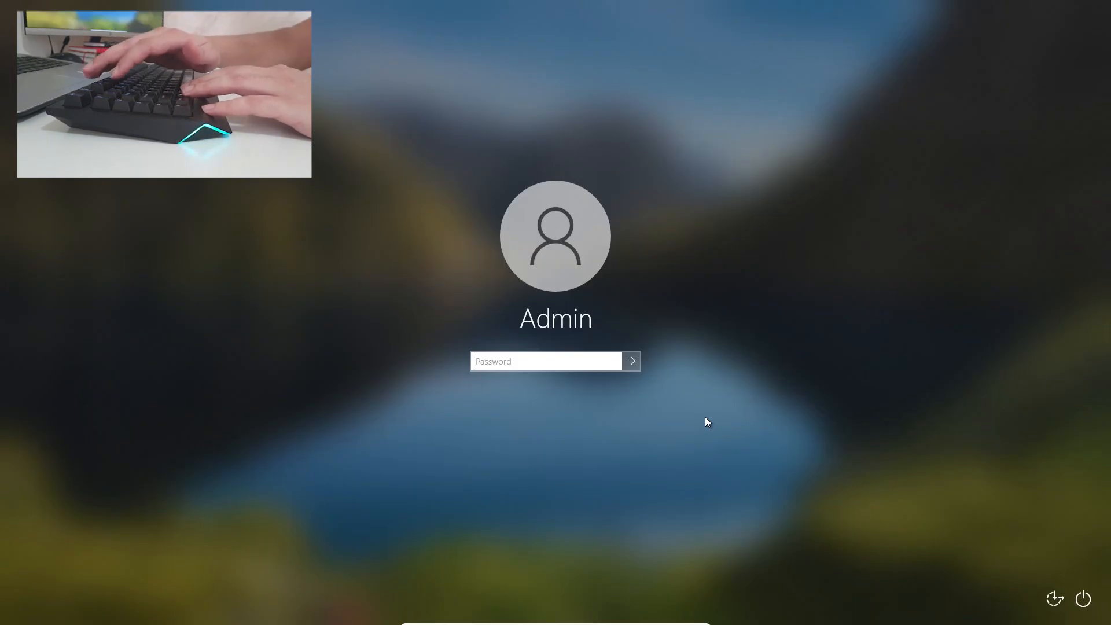
{"action": "type", "text": "•"}
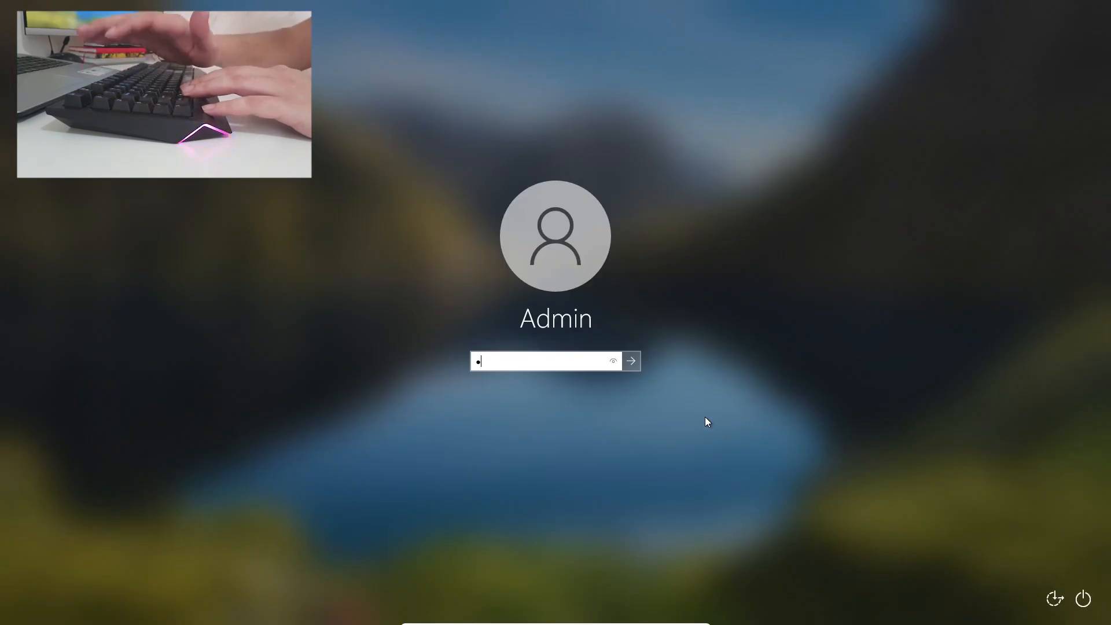
{"action": "type", "text": "•••"}
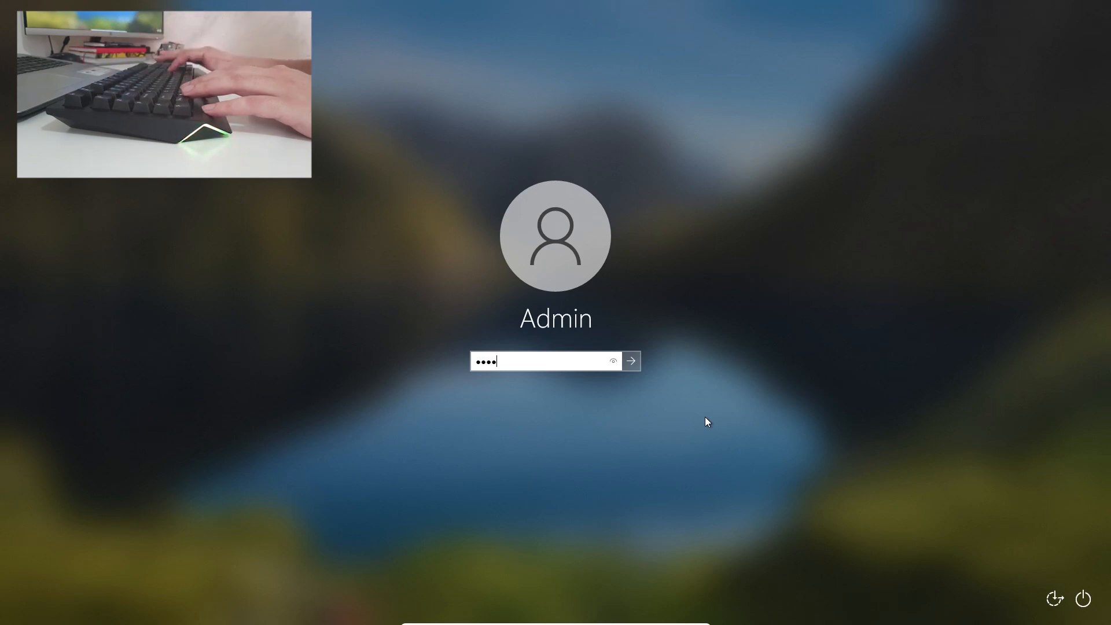